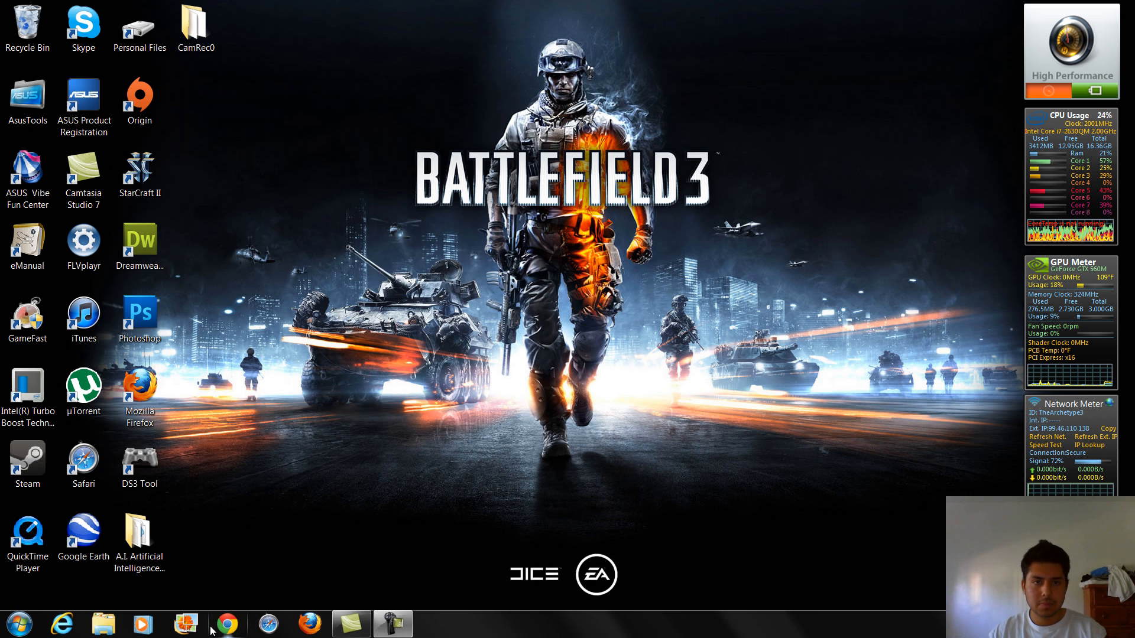
Search Google for 'motioninjoy' in Chrome and open the official MotioninJoy site
click(226, 623)
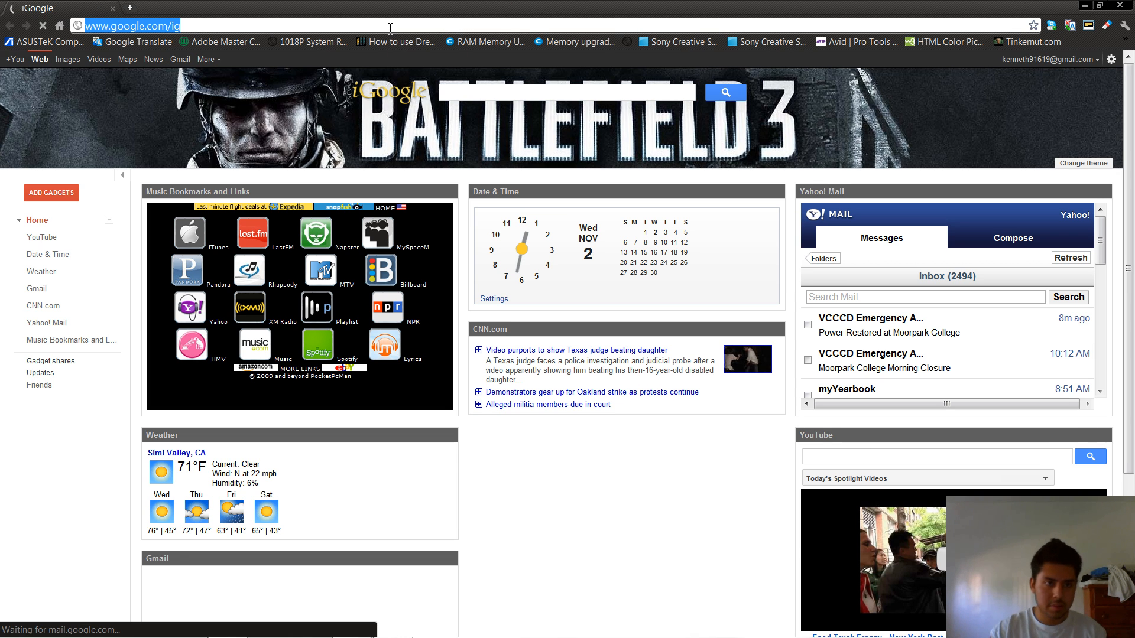
text(motioninjoy)
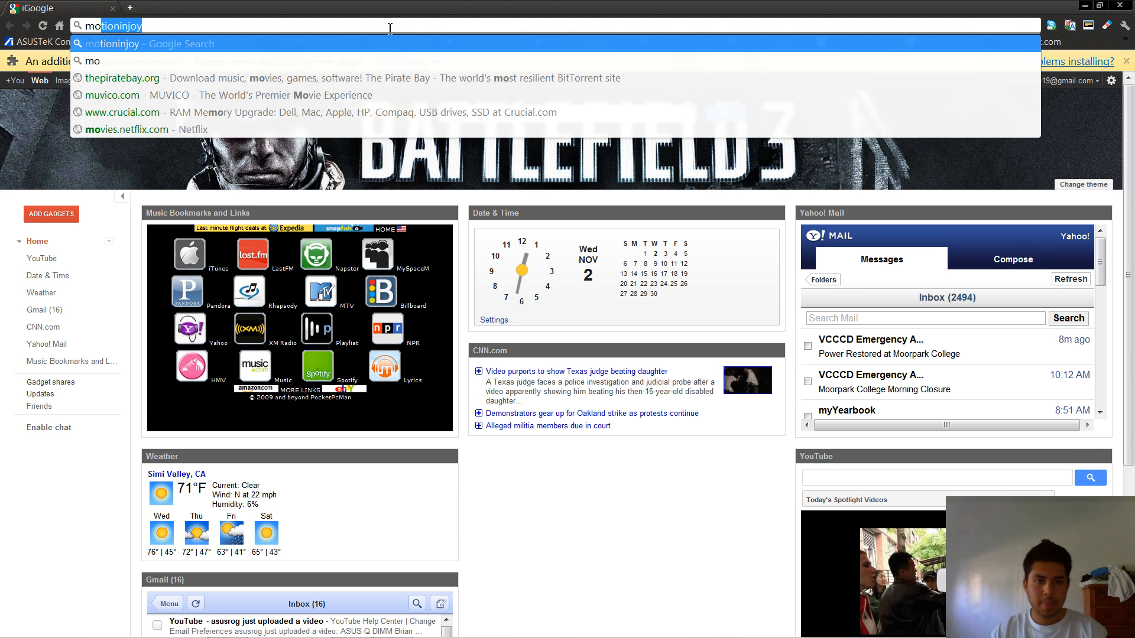
key(Return)
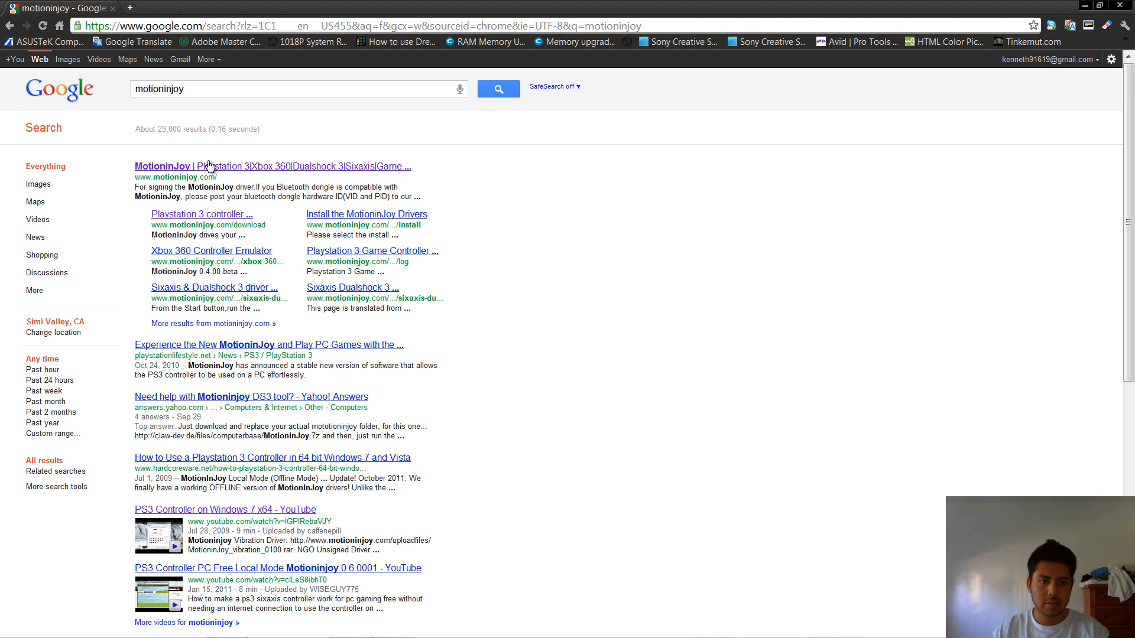
click(162, 166)
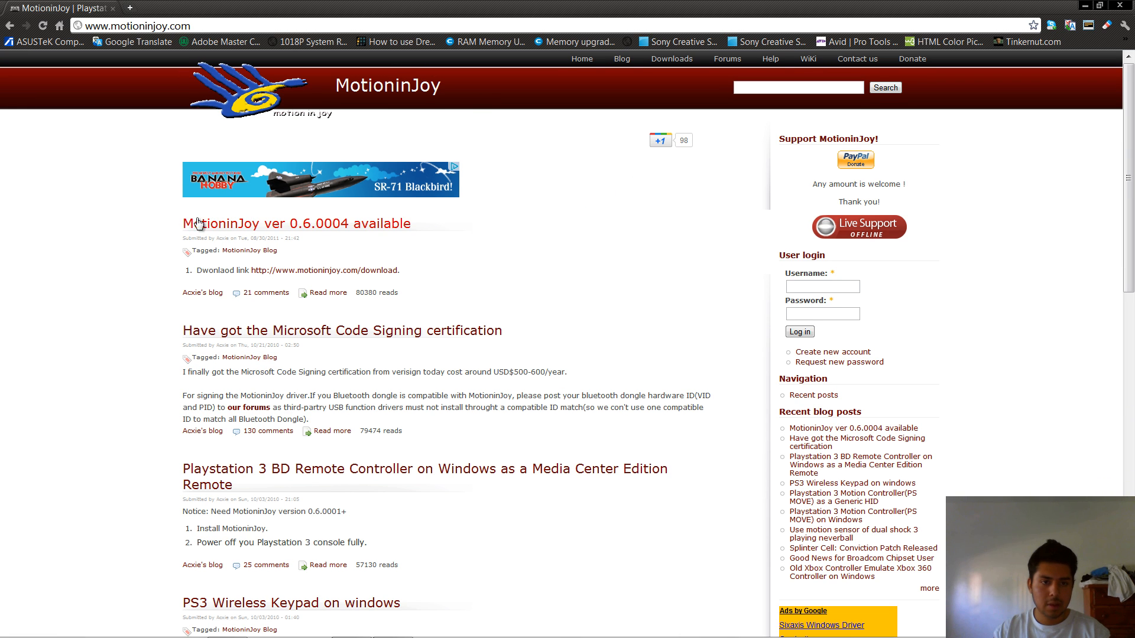
mouse_move(273, 226)
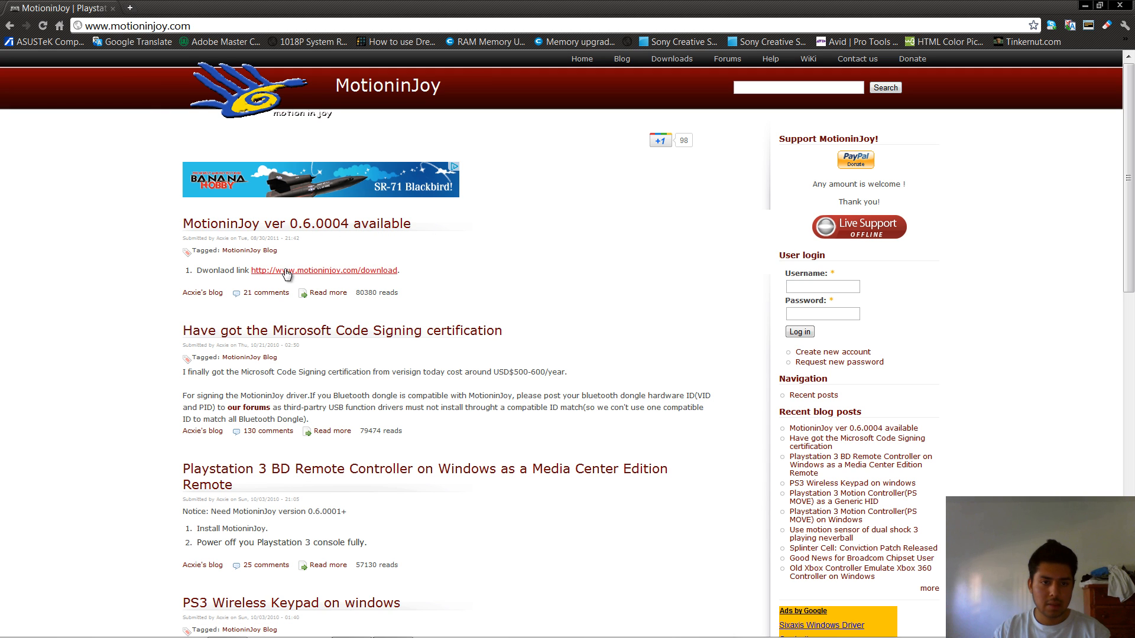
Follow the 'MotioninJoy ver 0.6.0004 available' download link to motioninjoy.com/download
click(323, 269)
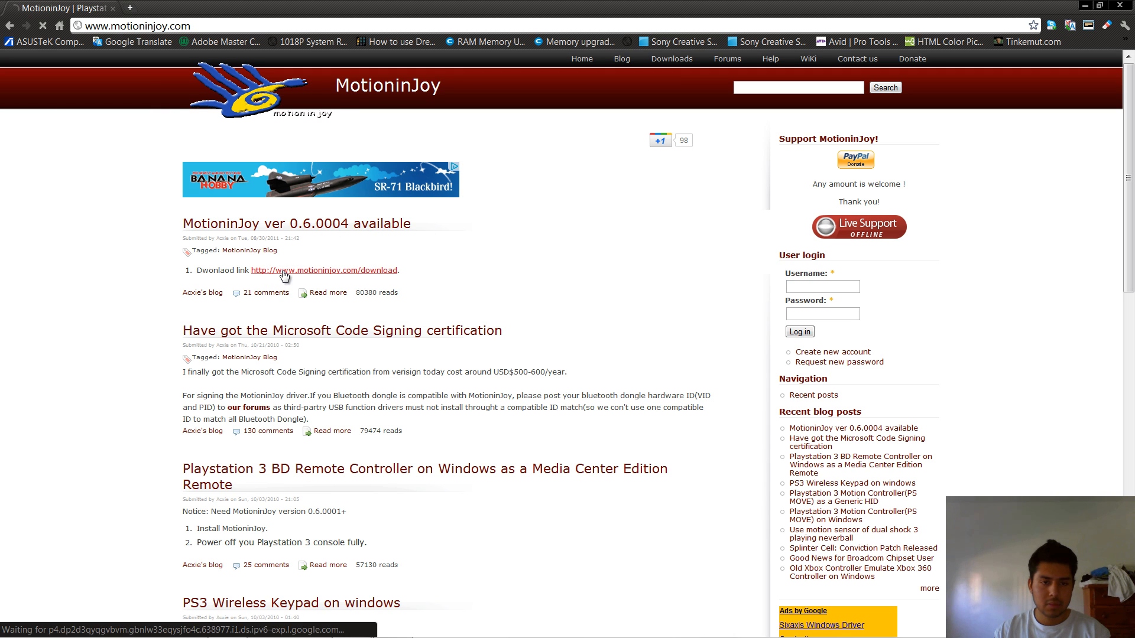
click(324, 270)
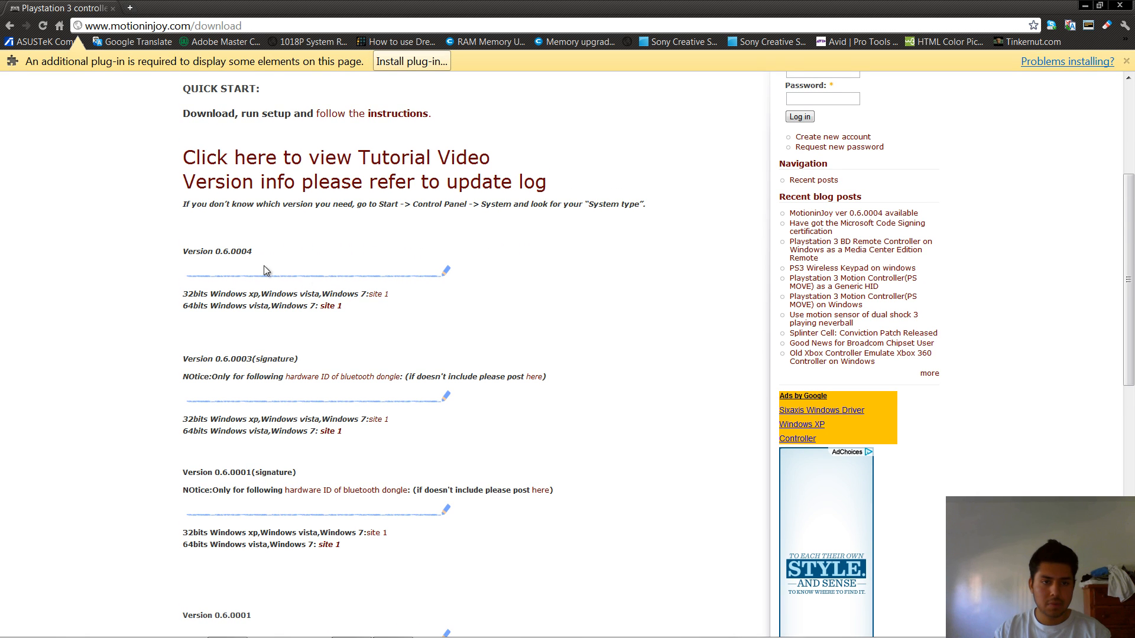
mouse_move(279, 260)
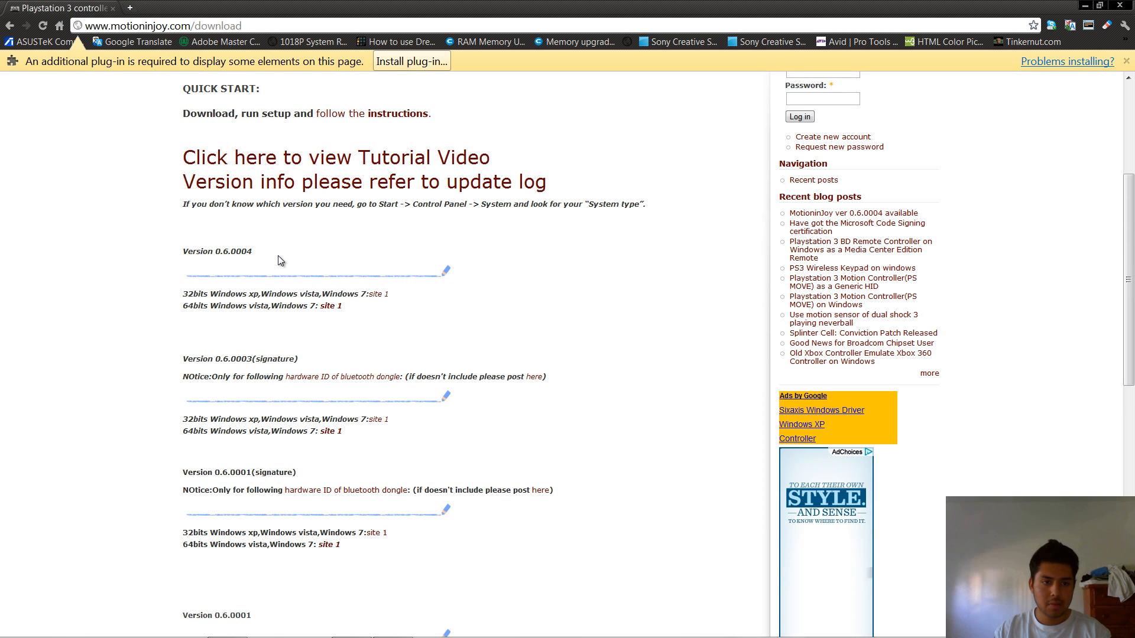
mouse_move(198, 310)
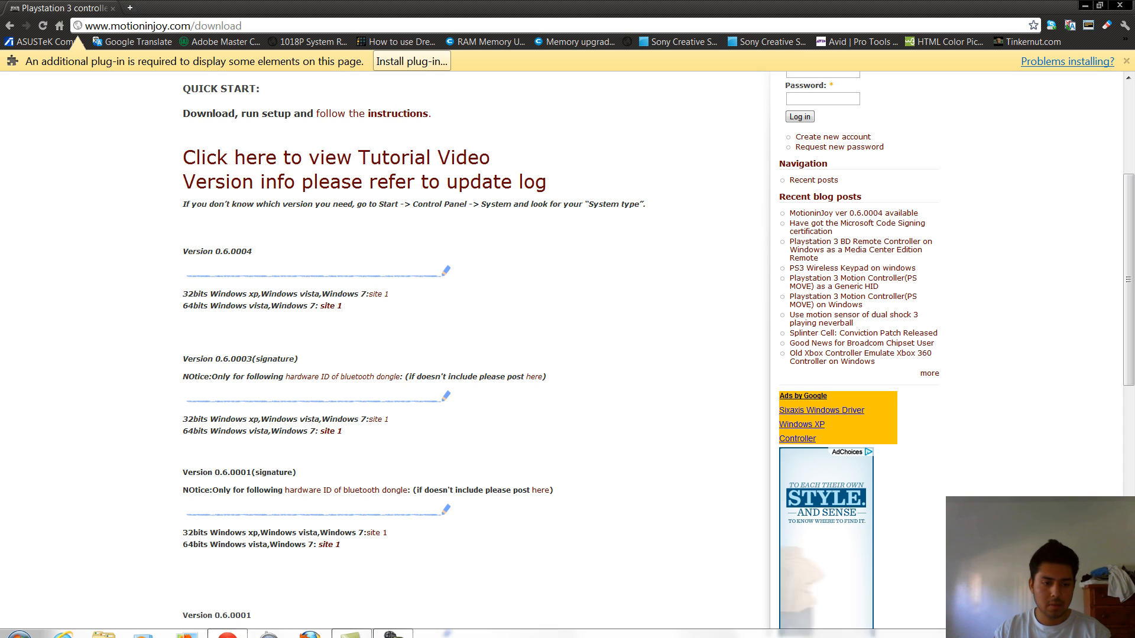
click(18, 623)
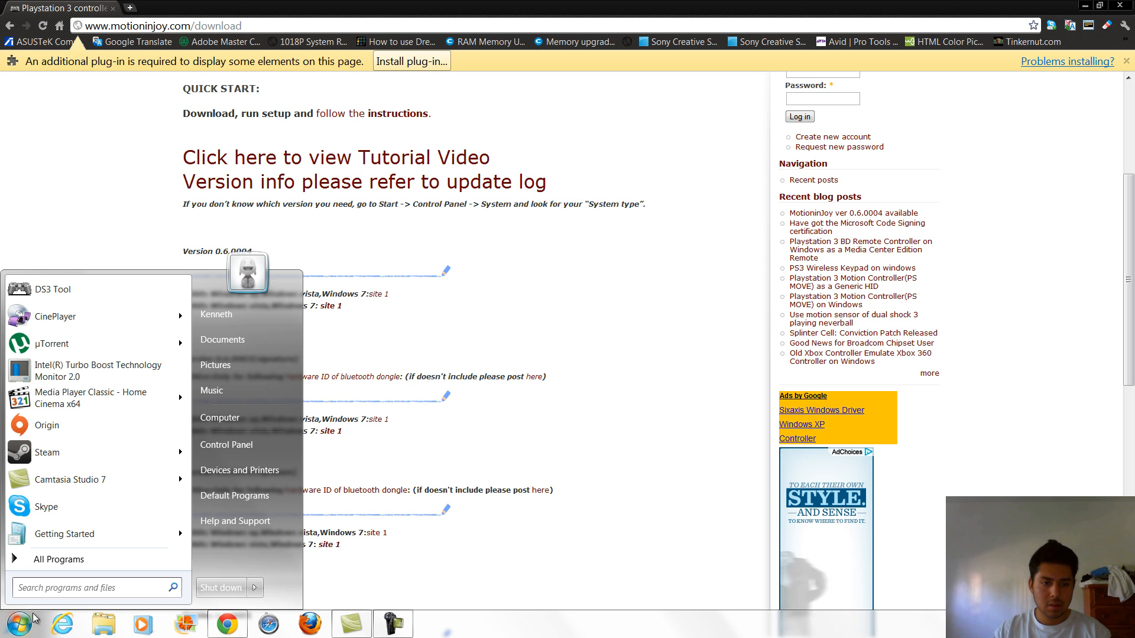
mouse_move(220, 418)
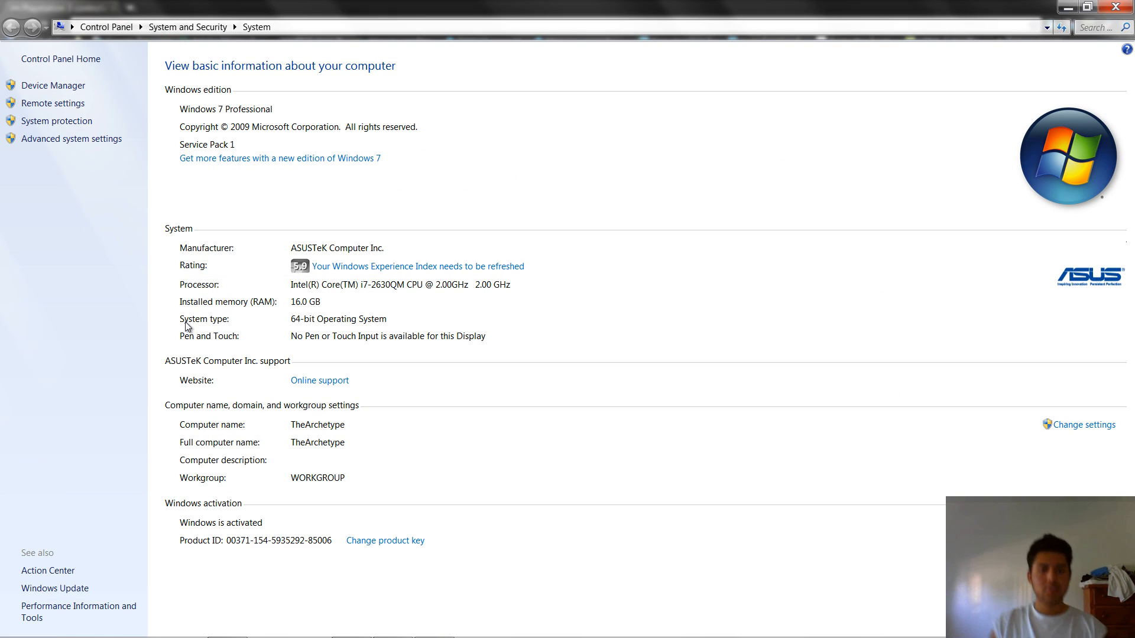
mouse_move(298, 326)
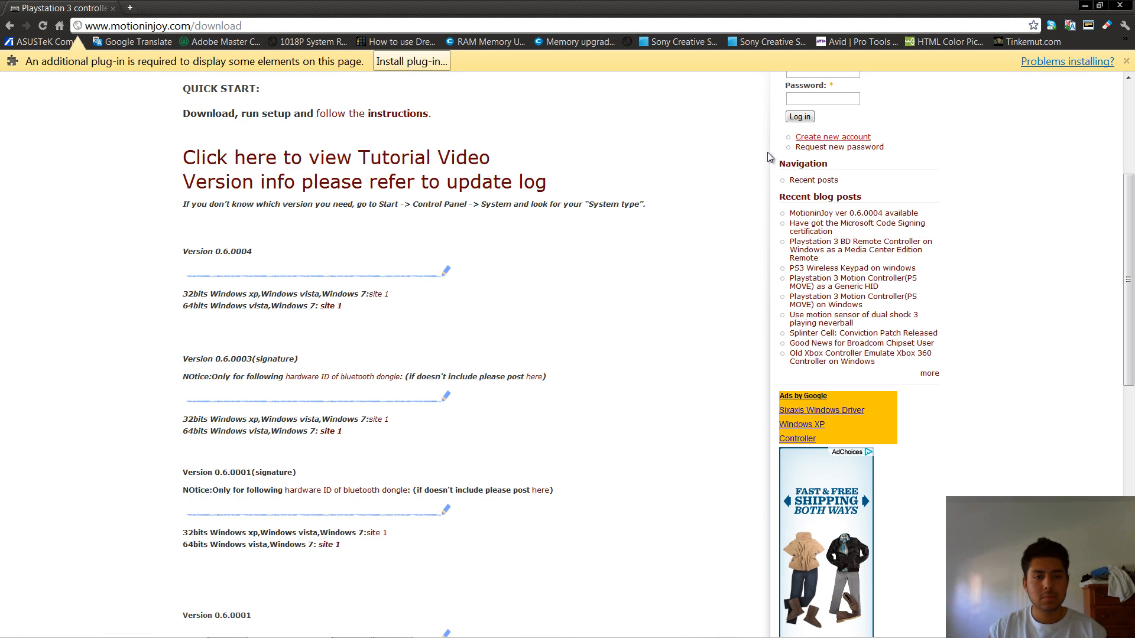
mouse_move(330, 306)
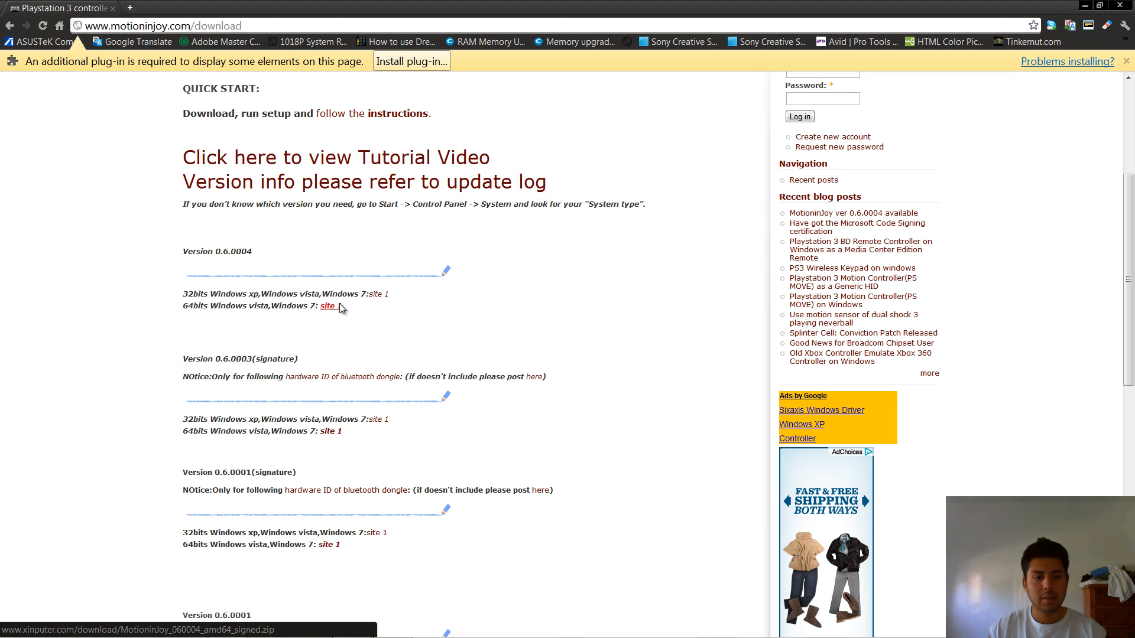
Download the 64-bit 0.6.0004 package, run its setup from WinRAR and dismiss the DS3_Tool warnings
click(330, 305)
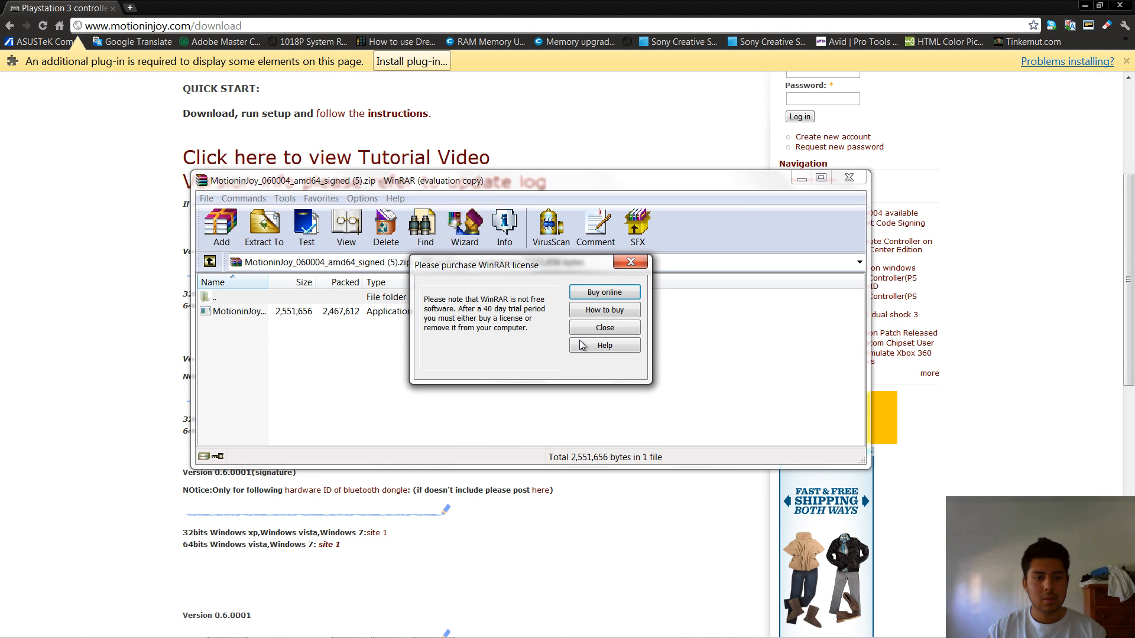
click(604, 327)
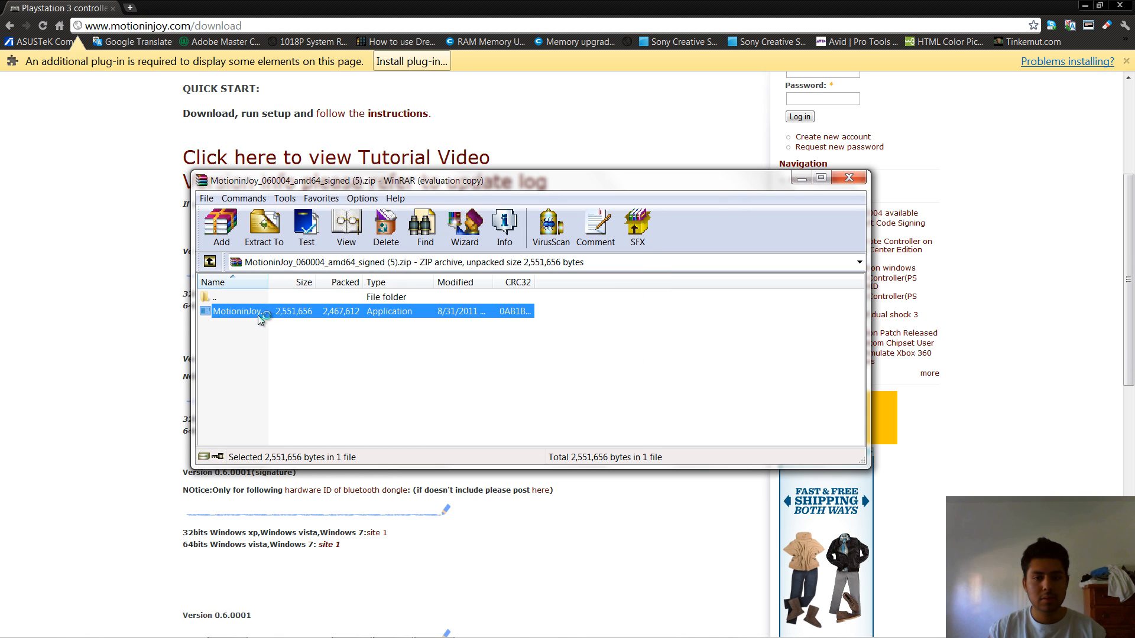
click(658, 350)
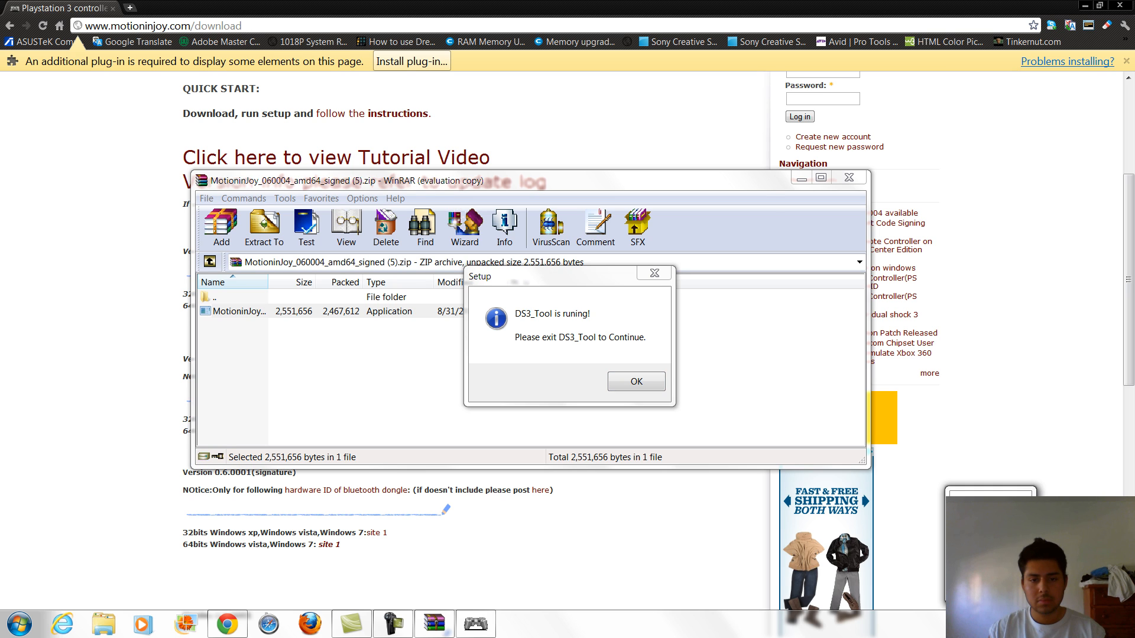
click(636, 382)
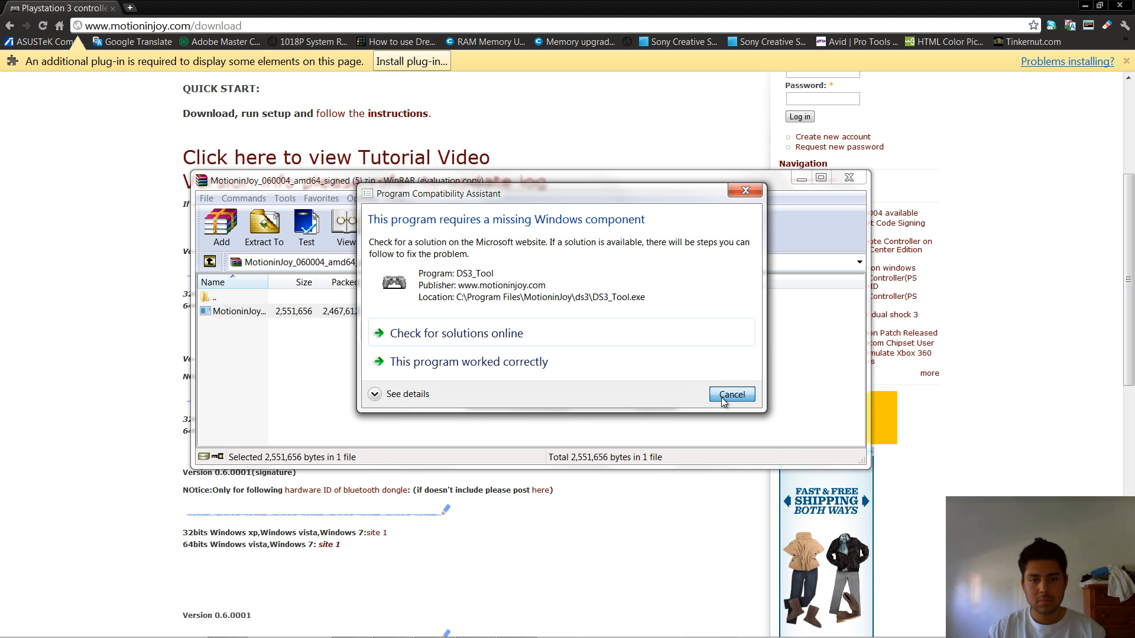
click(731, 393)
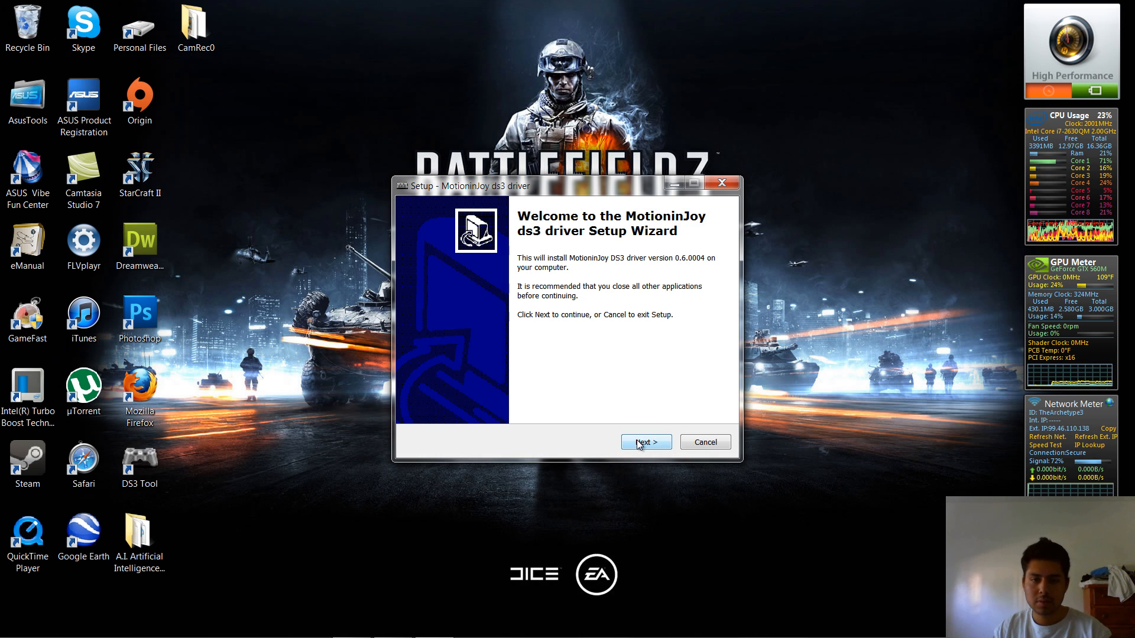
Install the ds3 driver to C:\Program Files\MotioninJoy with the default Start Menu folder
click(646, 442)
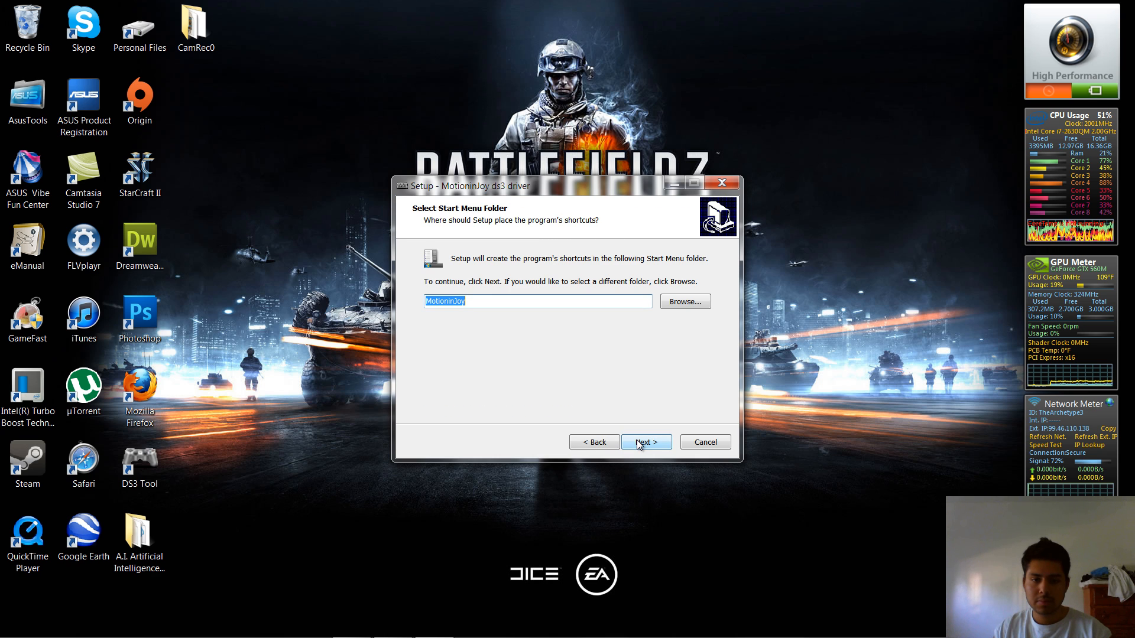
click(644, 442)
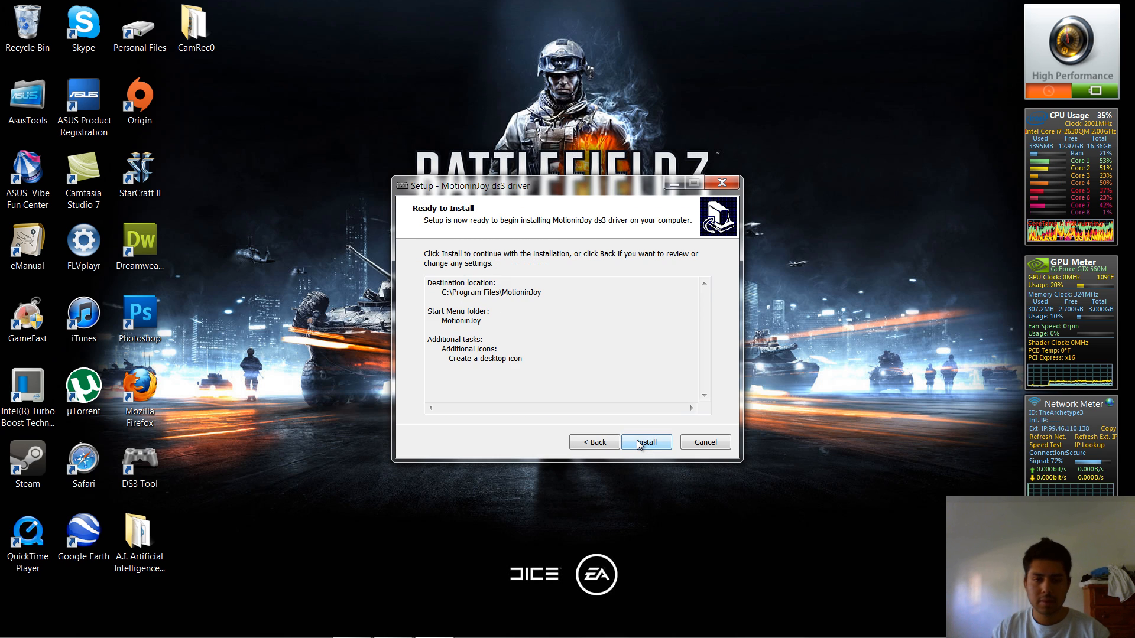
click(645, 442)
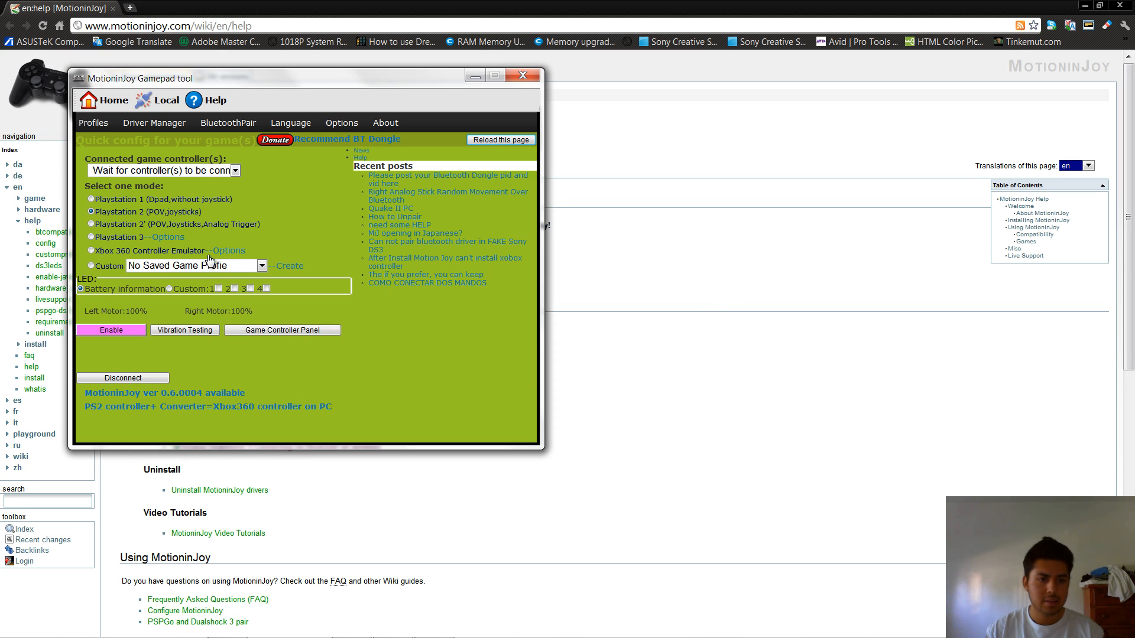
Bring the MotioninJoy Help wiki page in Chrome to the front
click(522, 74)
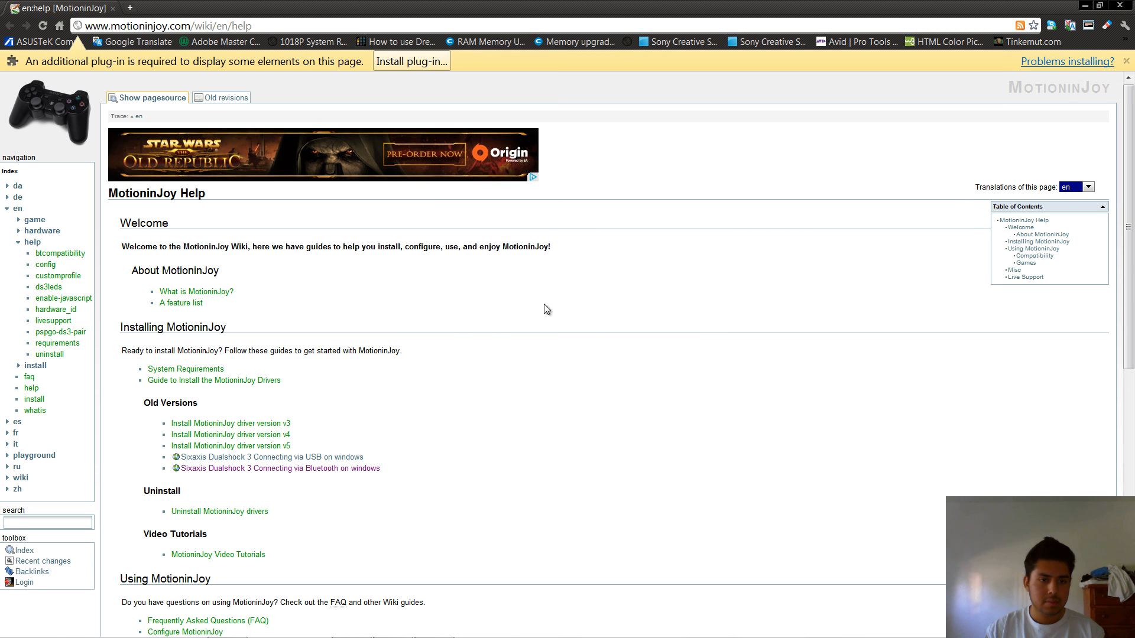
mouse_move(949, 168)
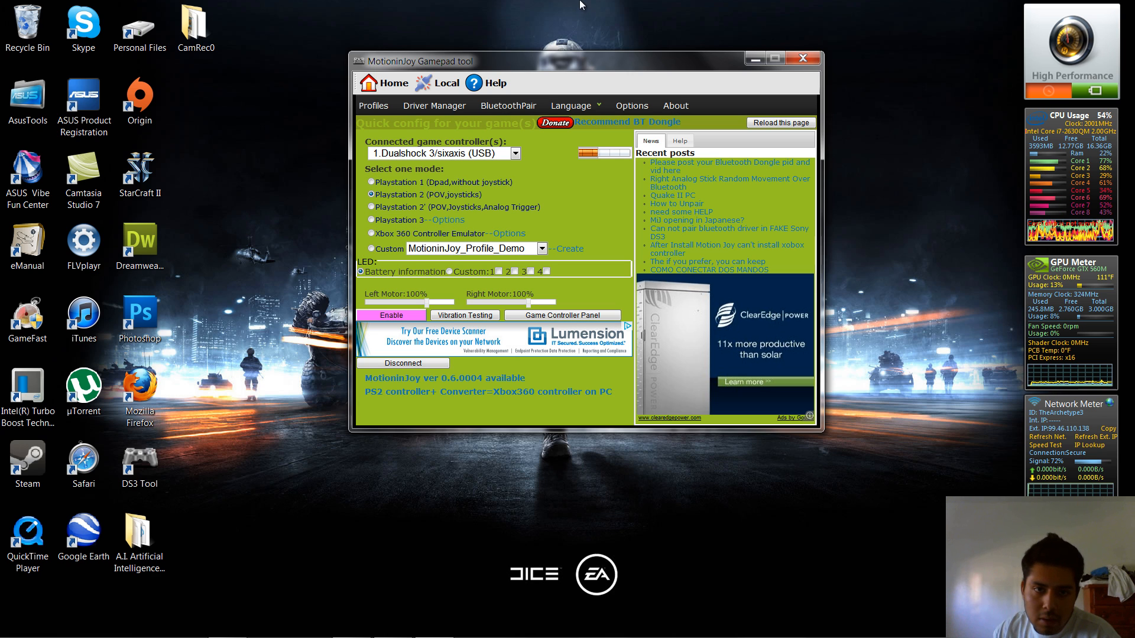
Load the MotioninJoy driver for both listed USB ports in Driver Manager
click(433, 105)
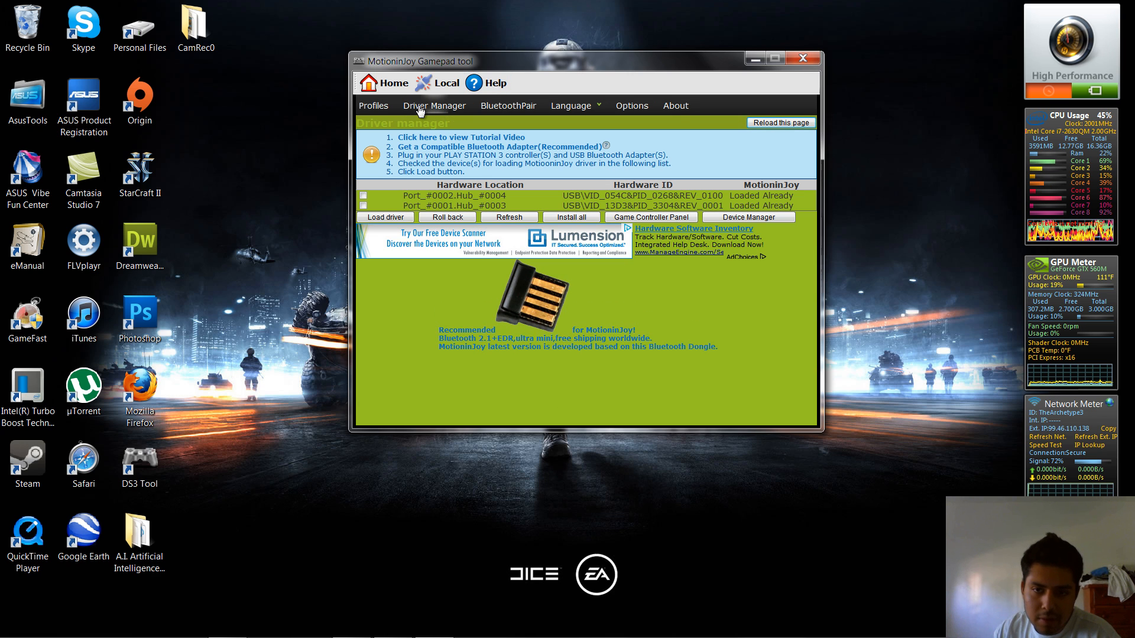
mouse_move(871, 535)
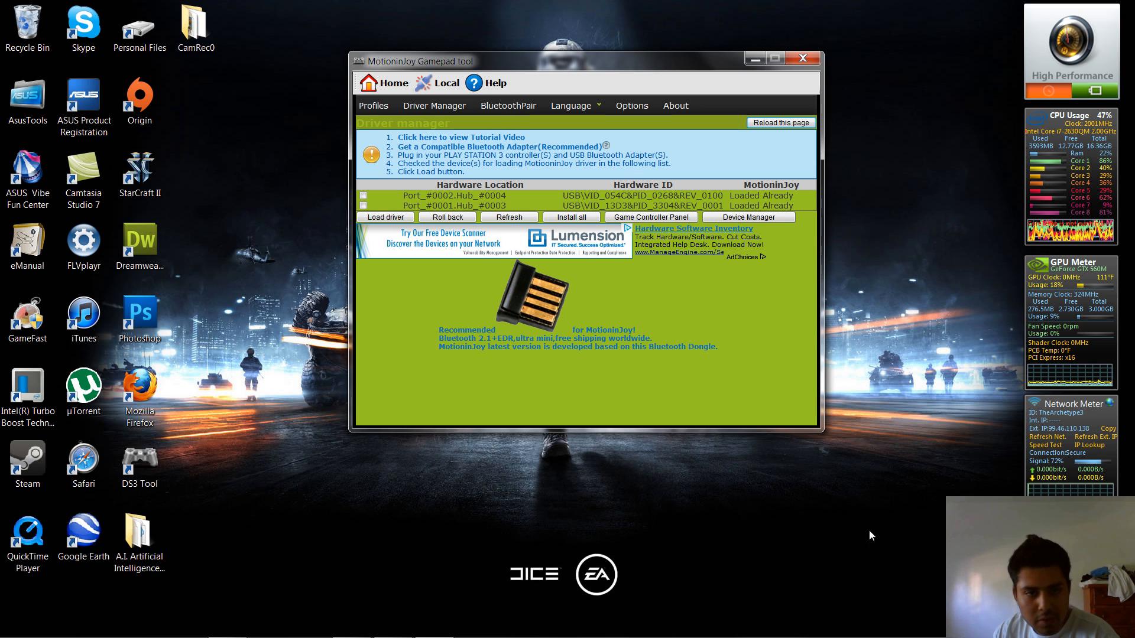
click(478, 205)
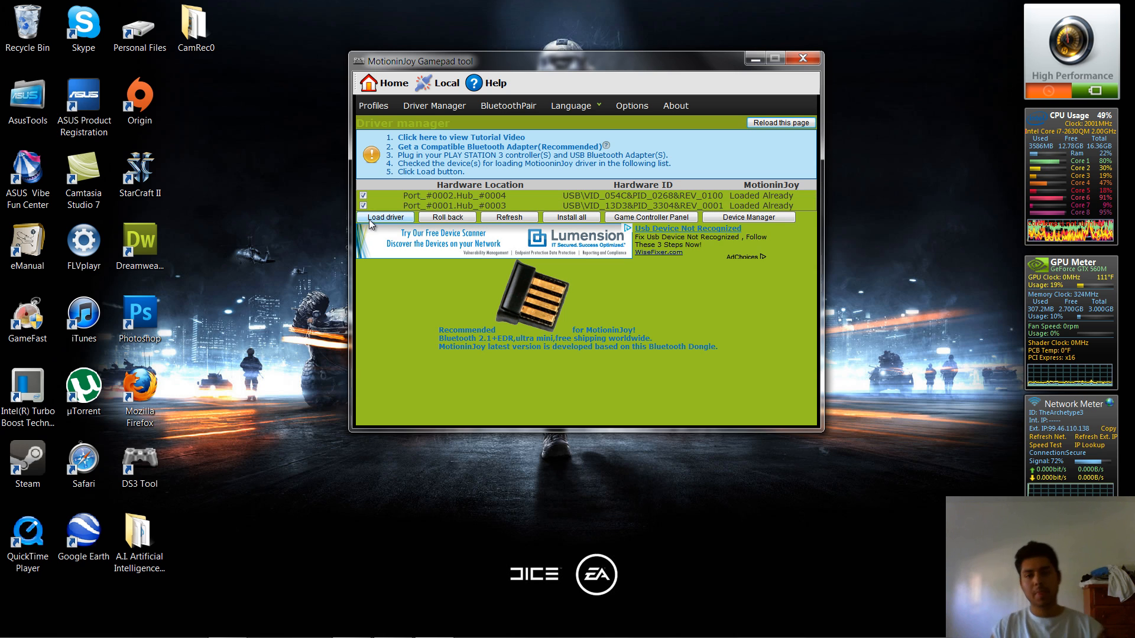
mouse_move(777, 311)
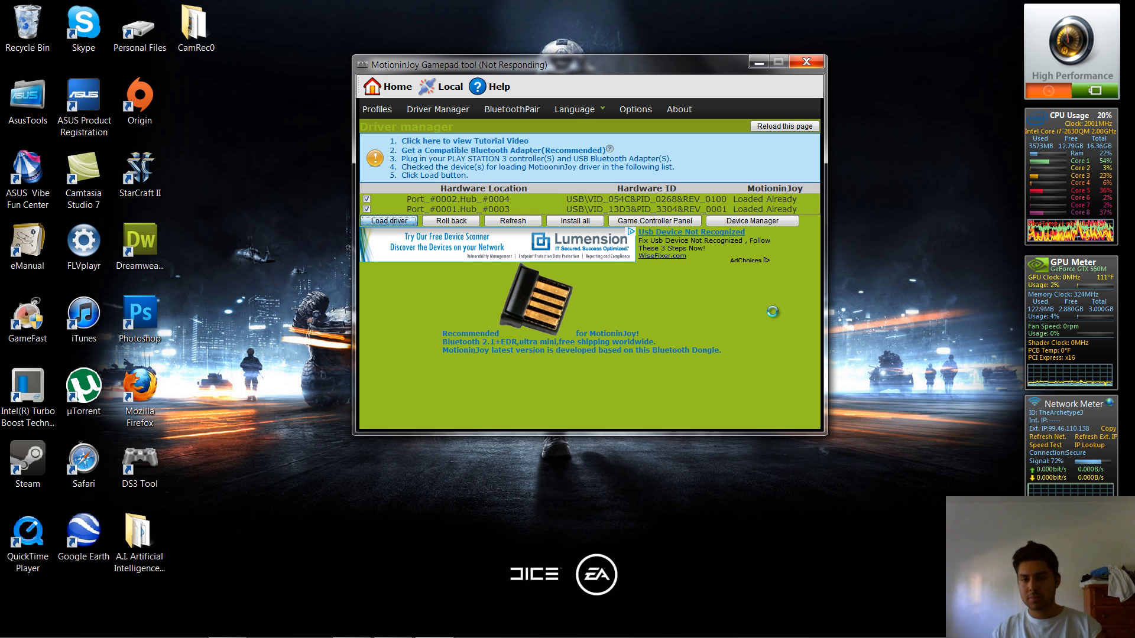
click(388, 221)
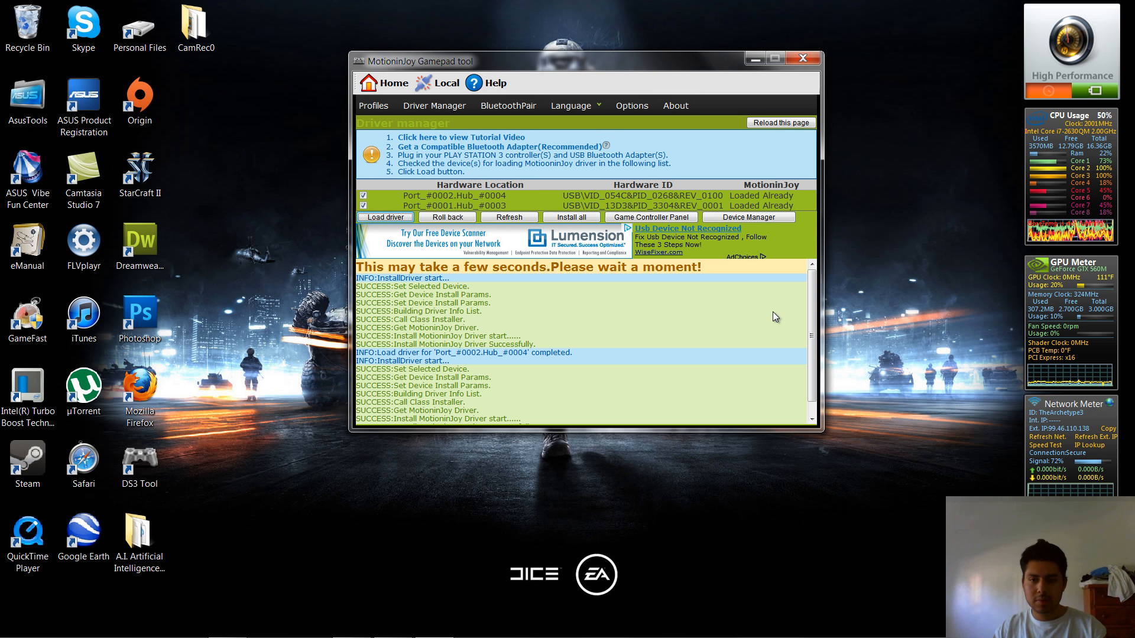
scroll(down, 3)
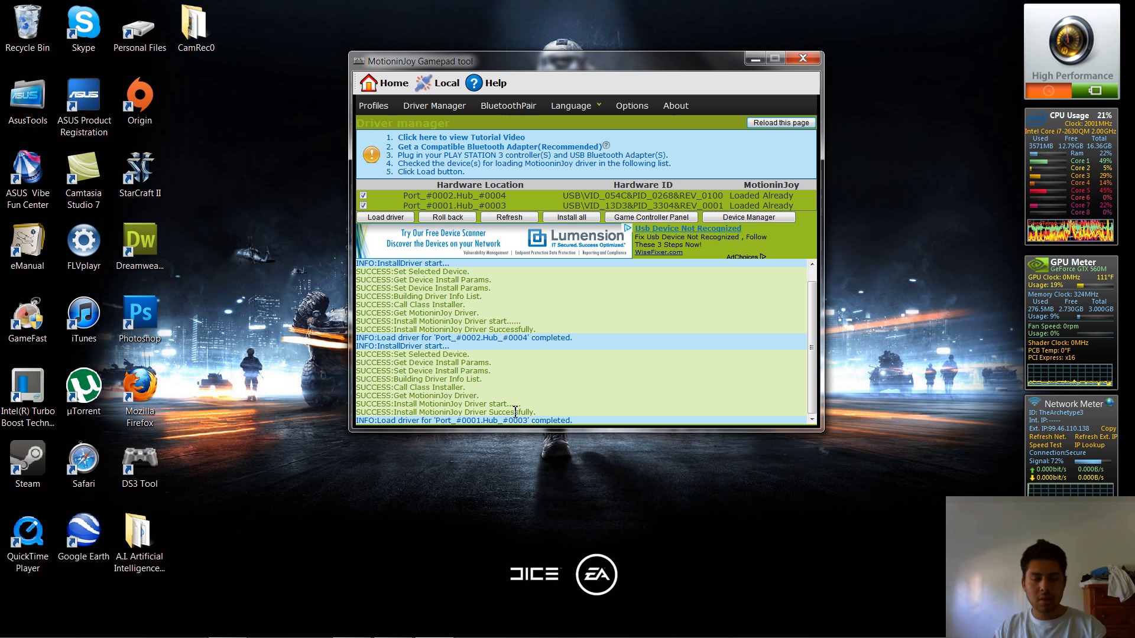
mouse_move(724, 331)
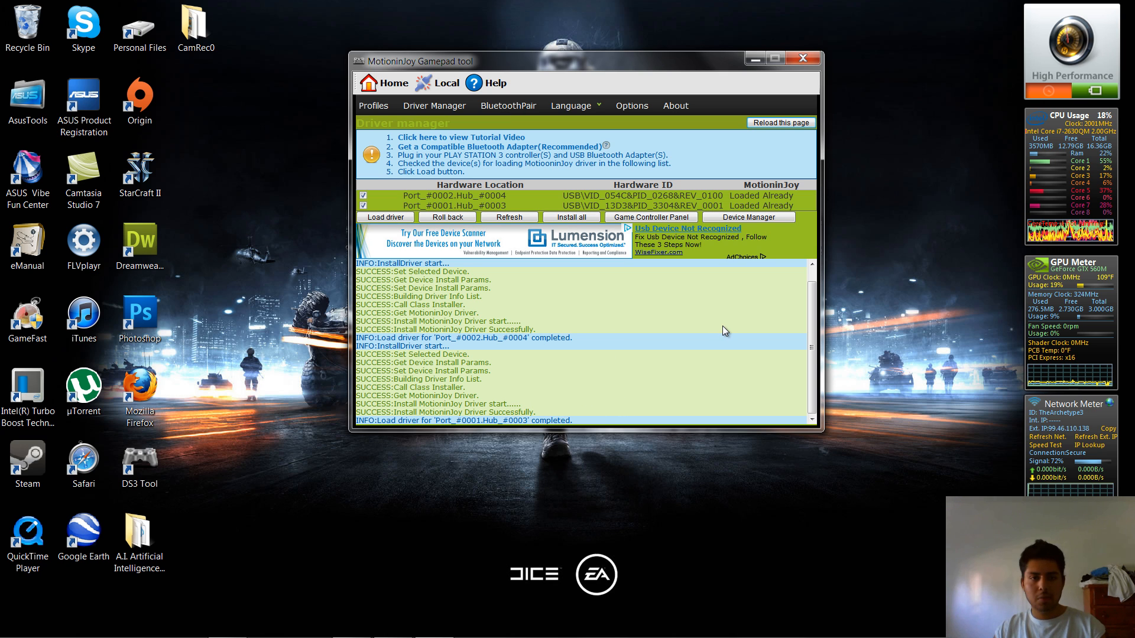
mouse_move(372, 105)
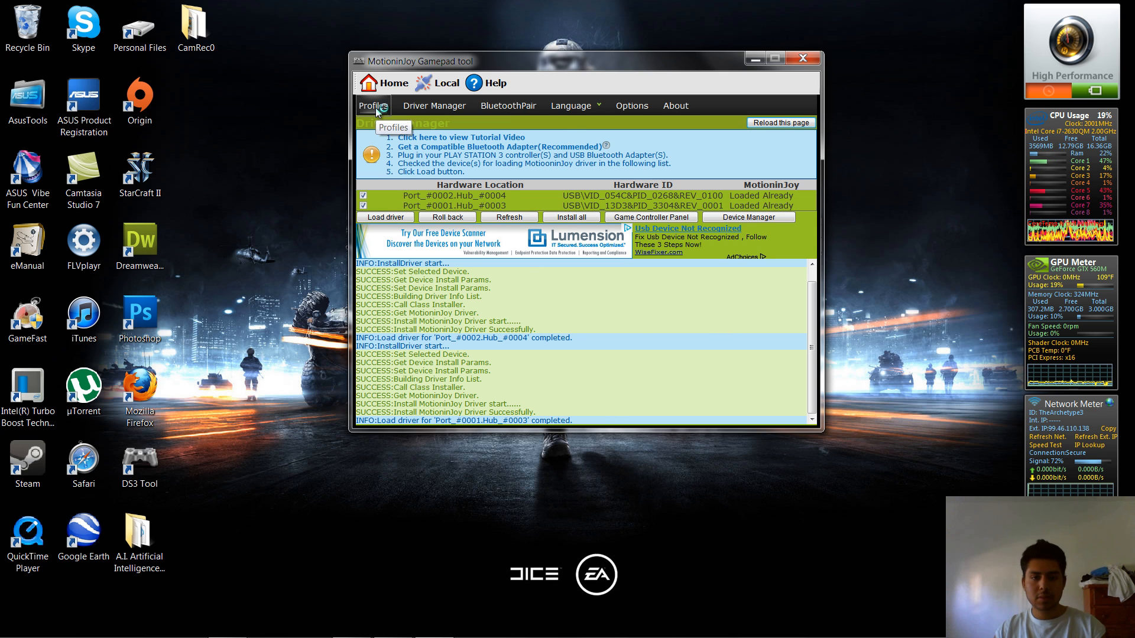
Switch the controller to Custom mode on the Profiles page and start creating a new profile
click(373, 105)
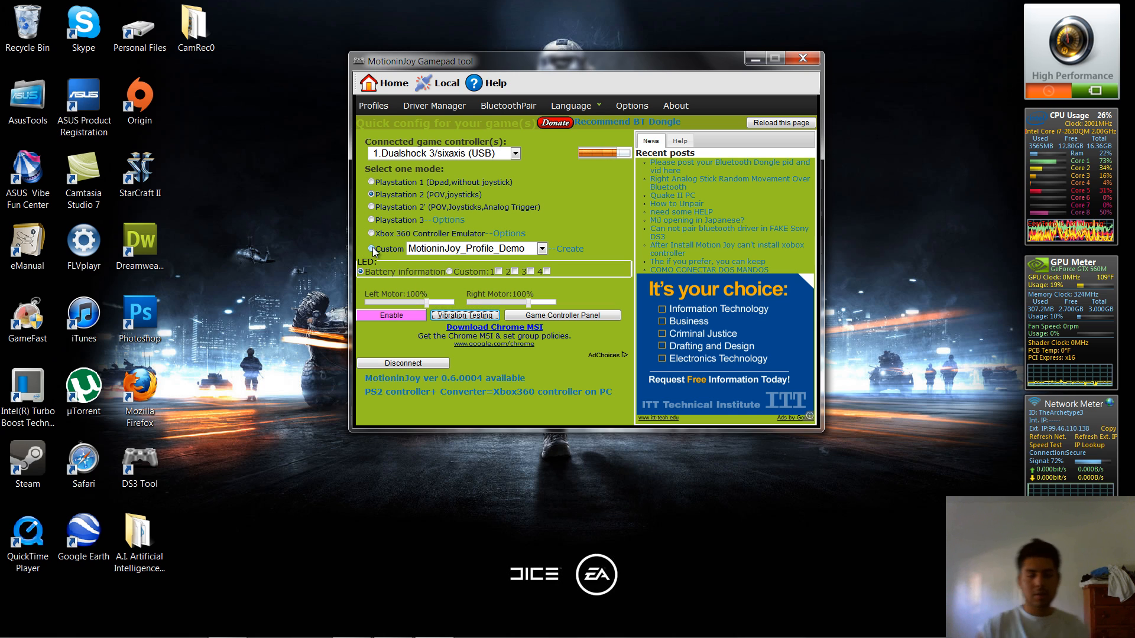
click(373, 248)
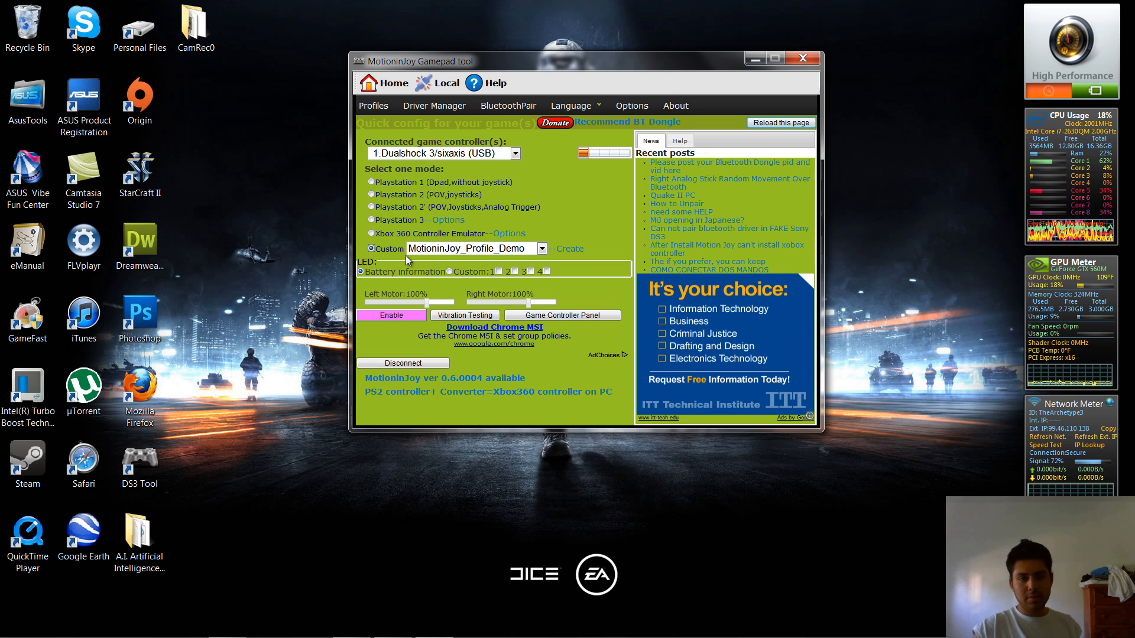
click(566, 248)
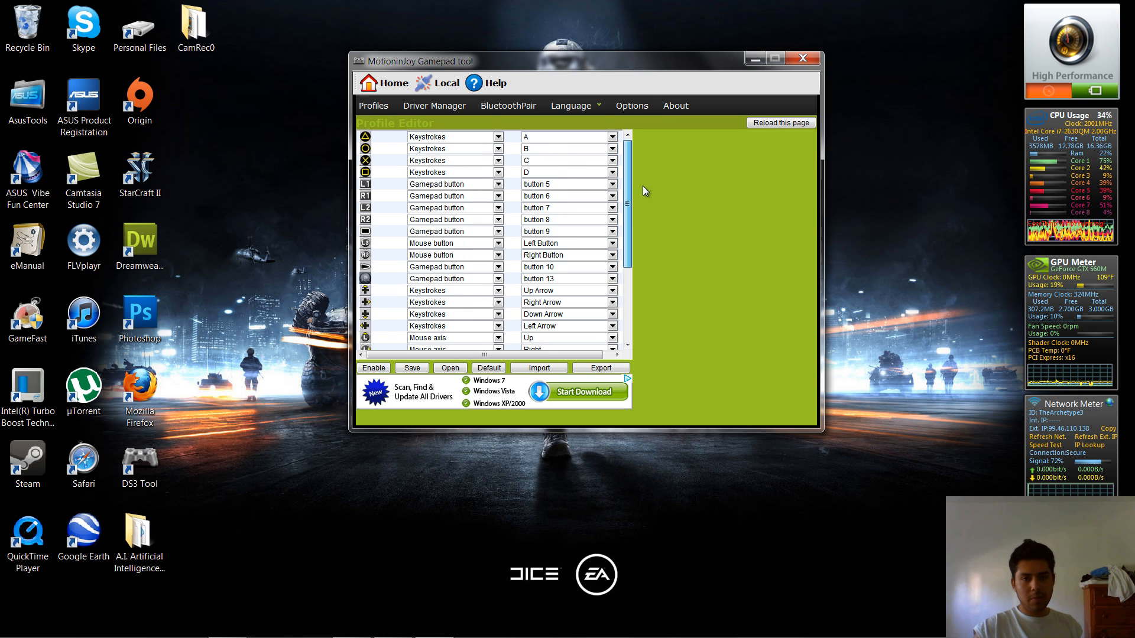
Map the face, shoulder and mouse-button rows to gamepad buttons
click(498, 137)
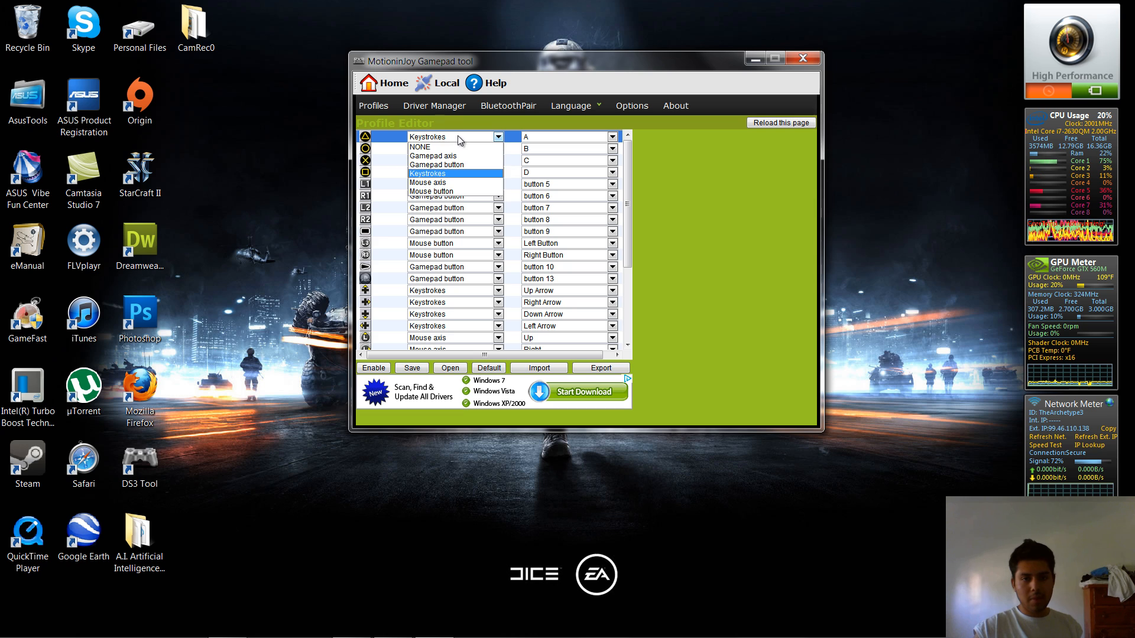
click(436, 165)
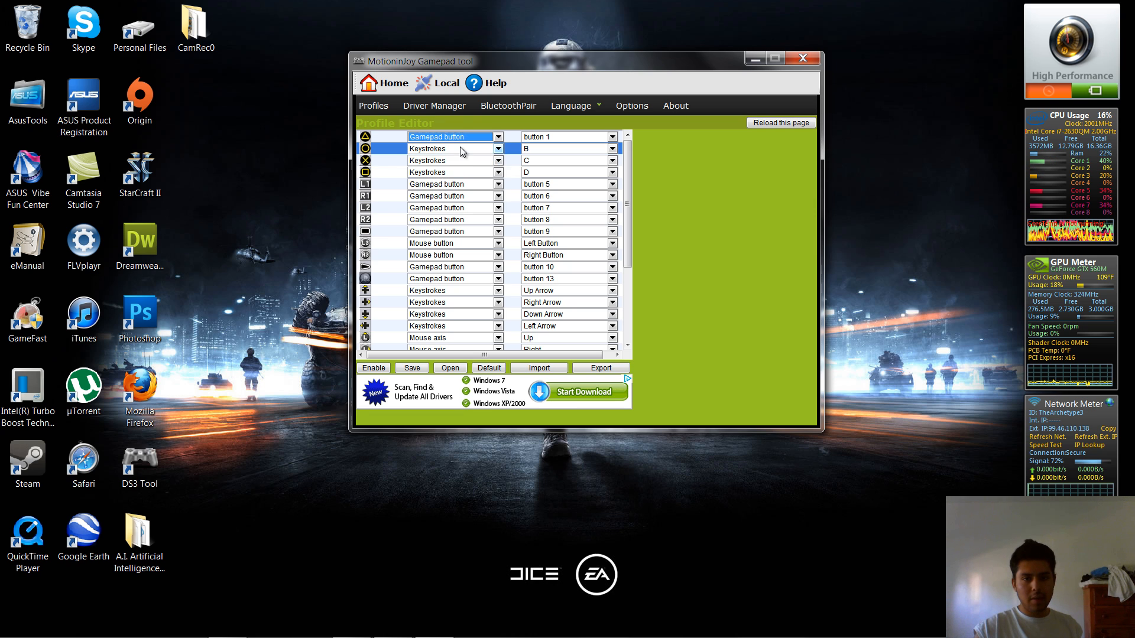
click(498, 149)
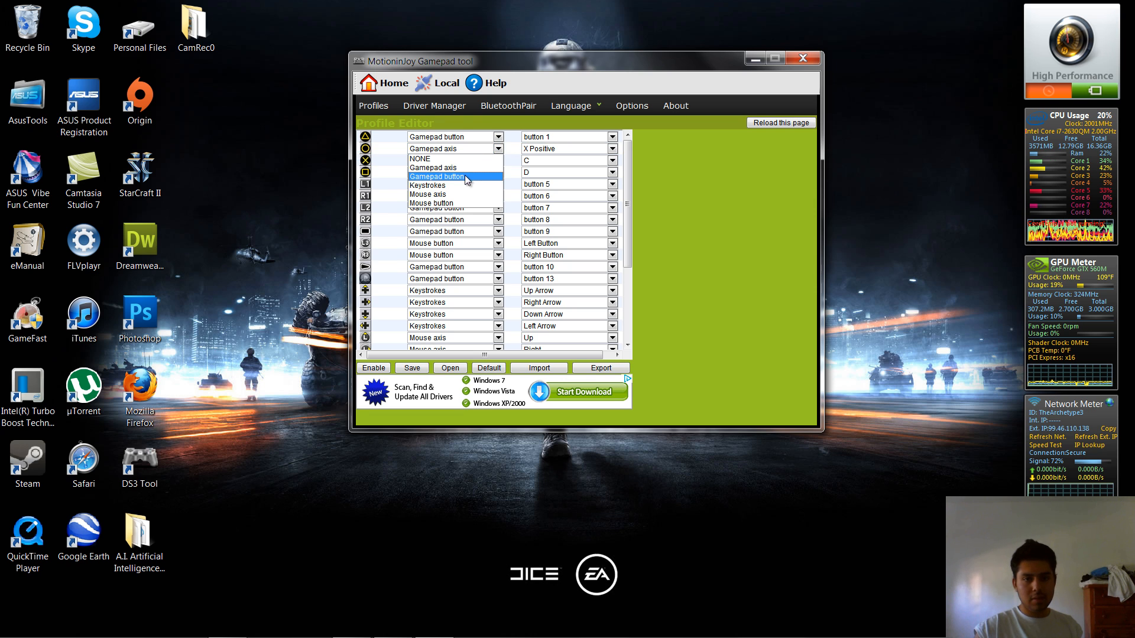
click(436, 159)
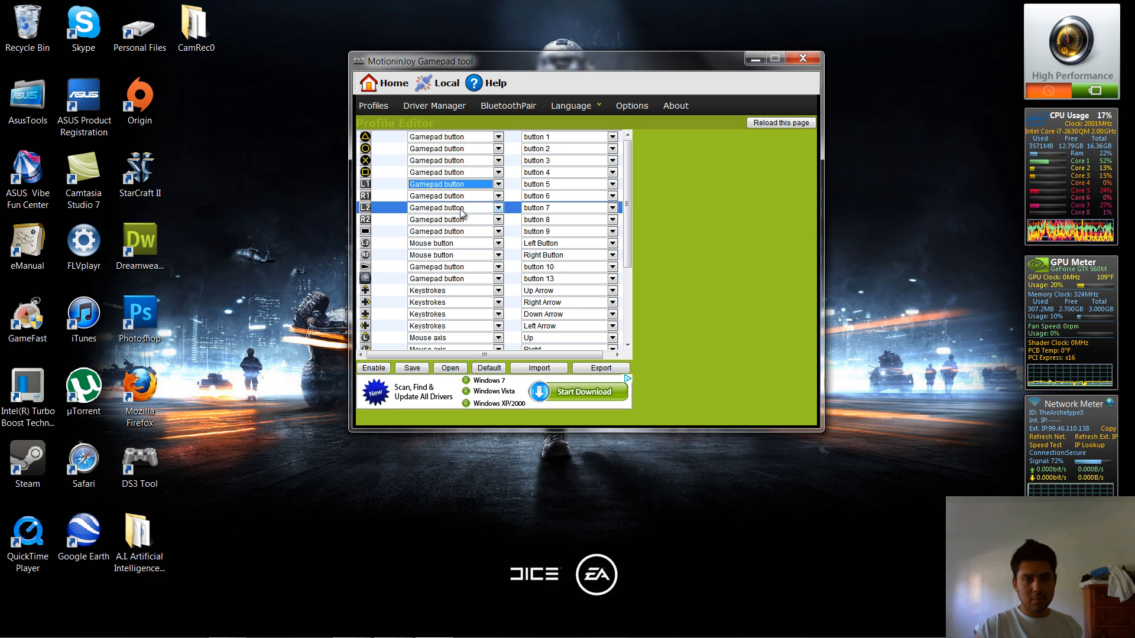
click(497, 242)
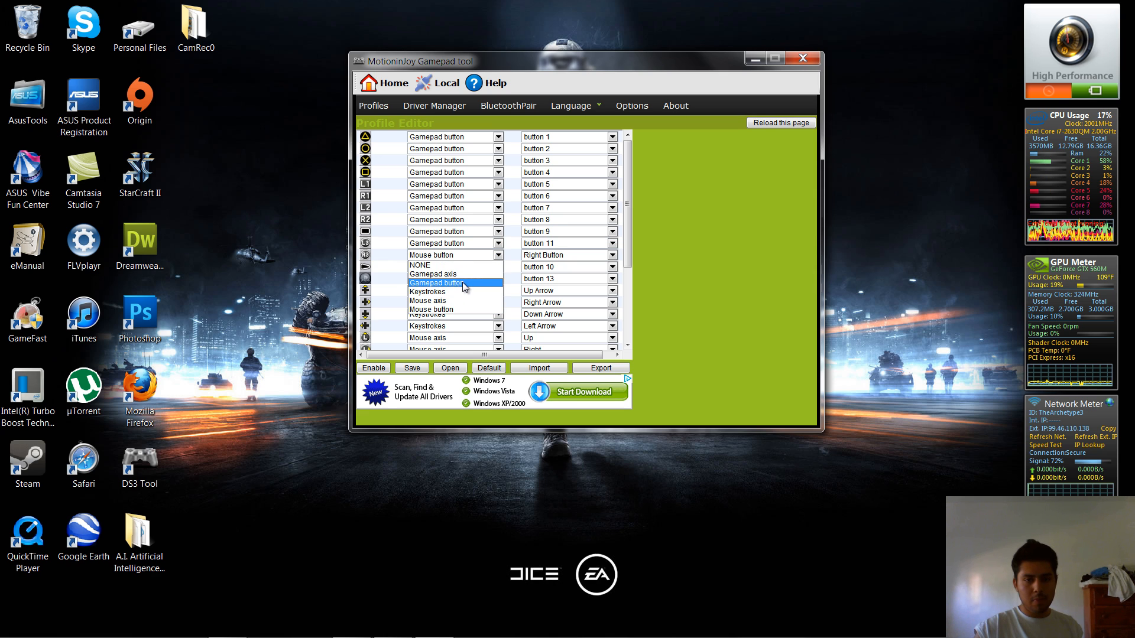
click(437, 282)
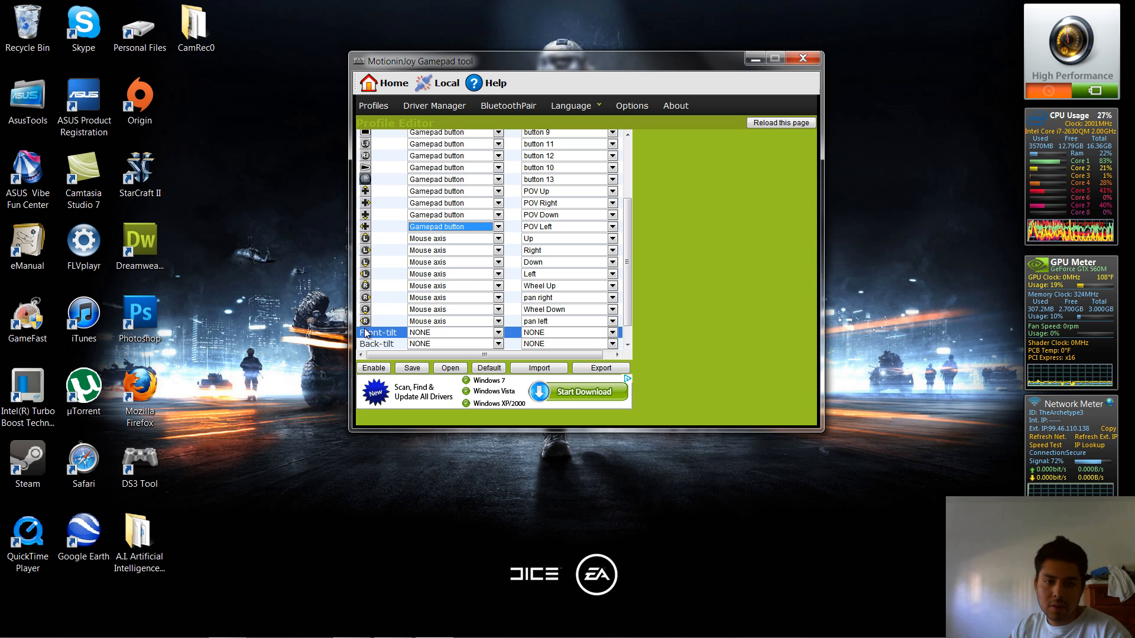
Map the stick directions to gamepad axes and begin saving the profile
click(497, 250)
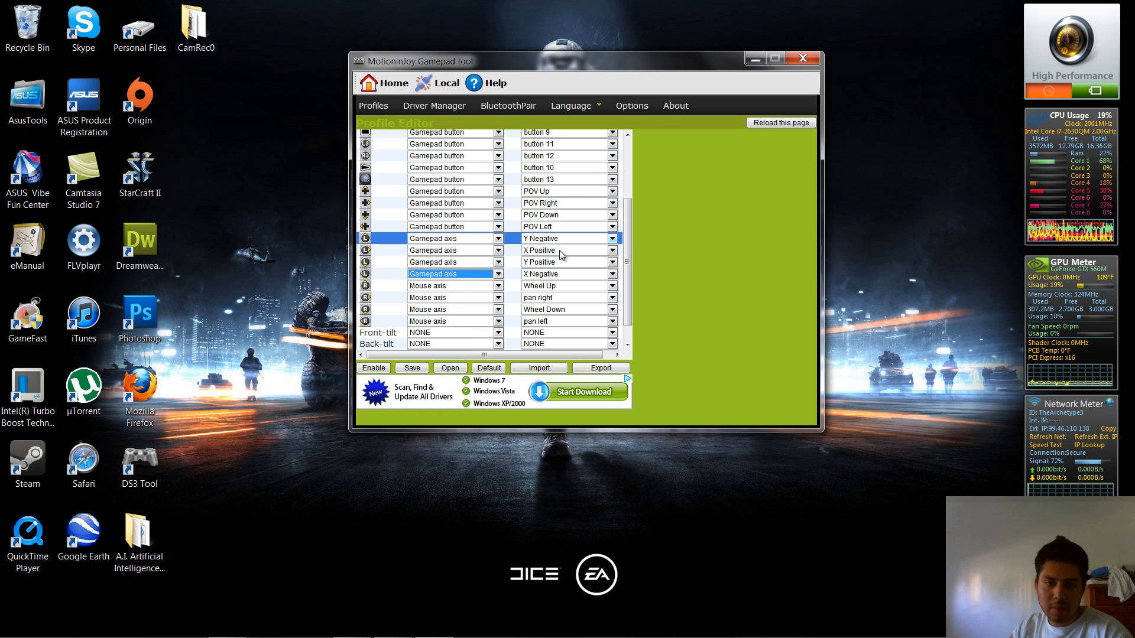
click(498, 285)
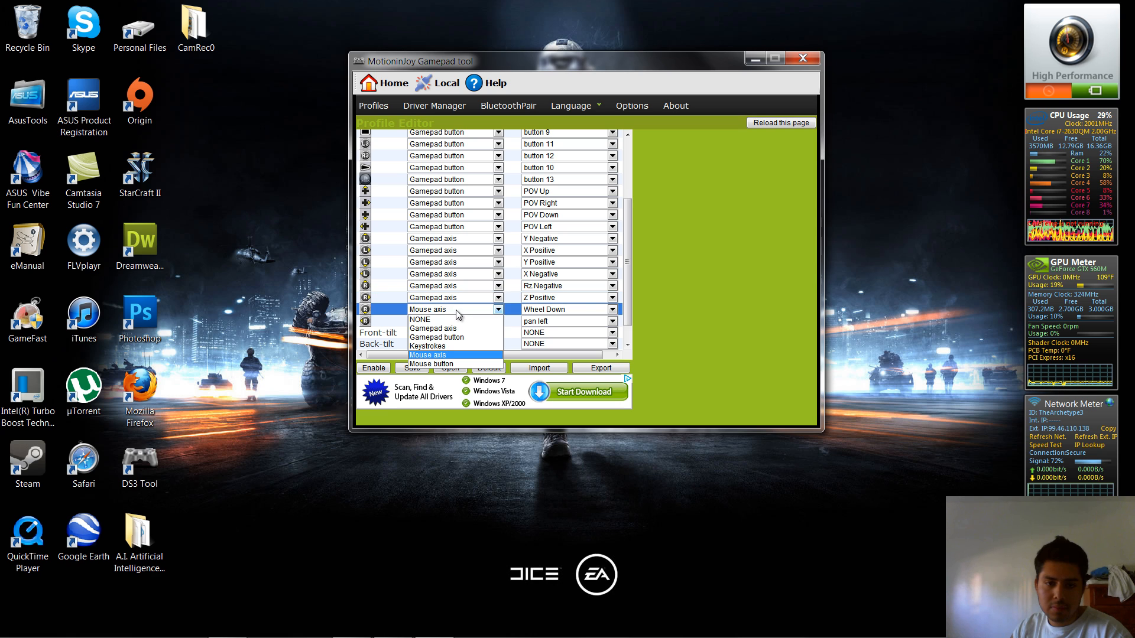
click(432, 327)
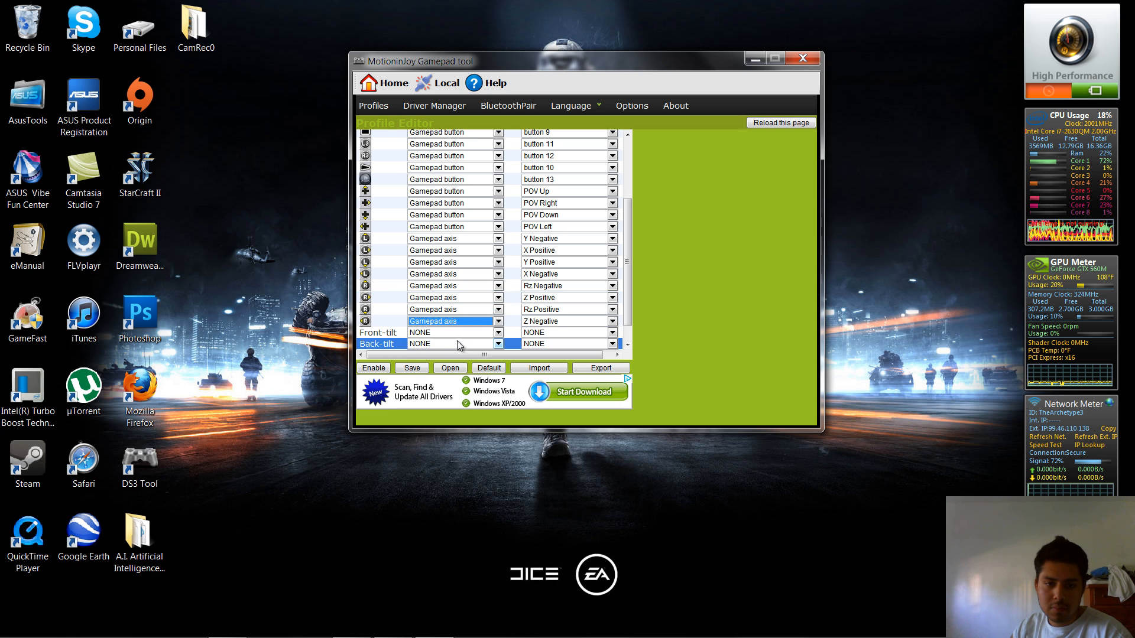
scroll(down, 3)
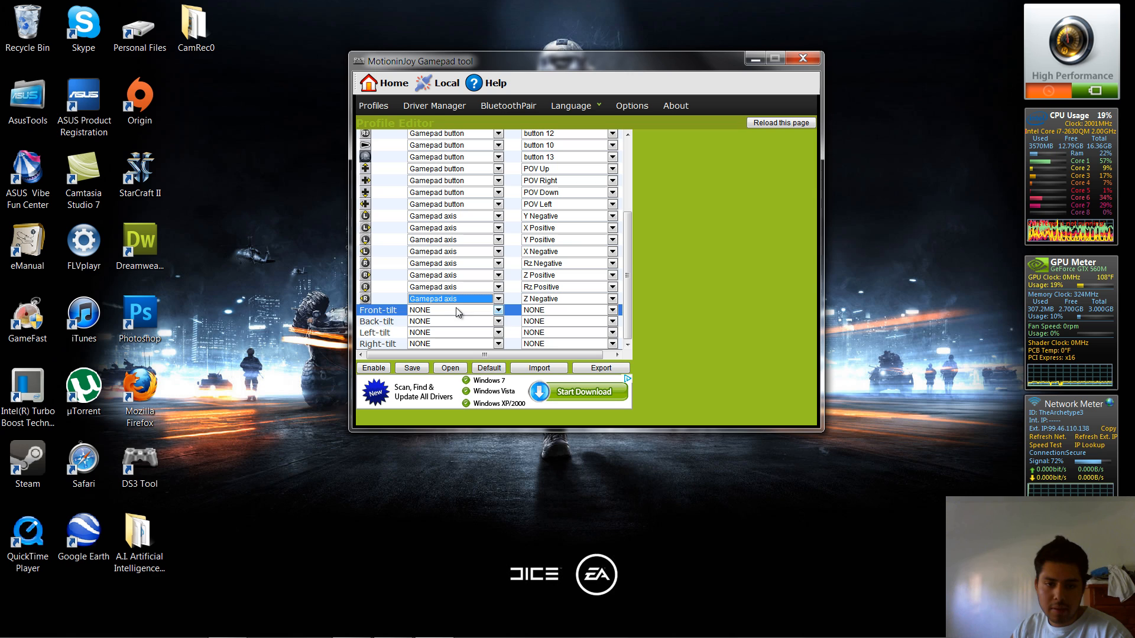
click(412, 368)
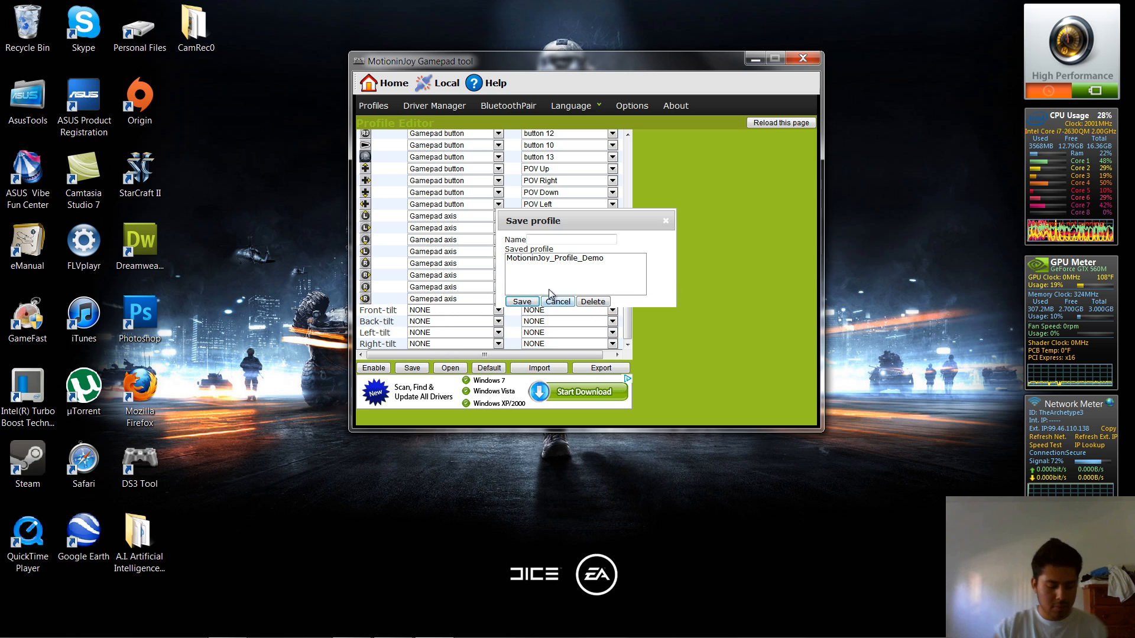
Name the custom mapping profile 'PS3' and save it
click(557, 240)
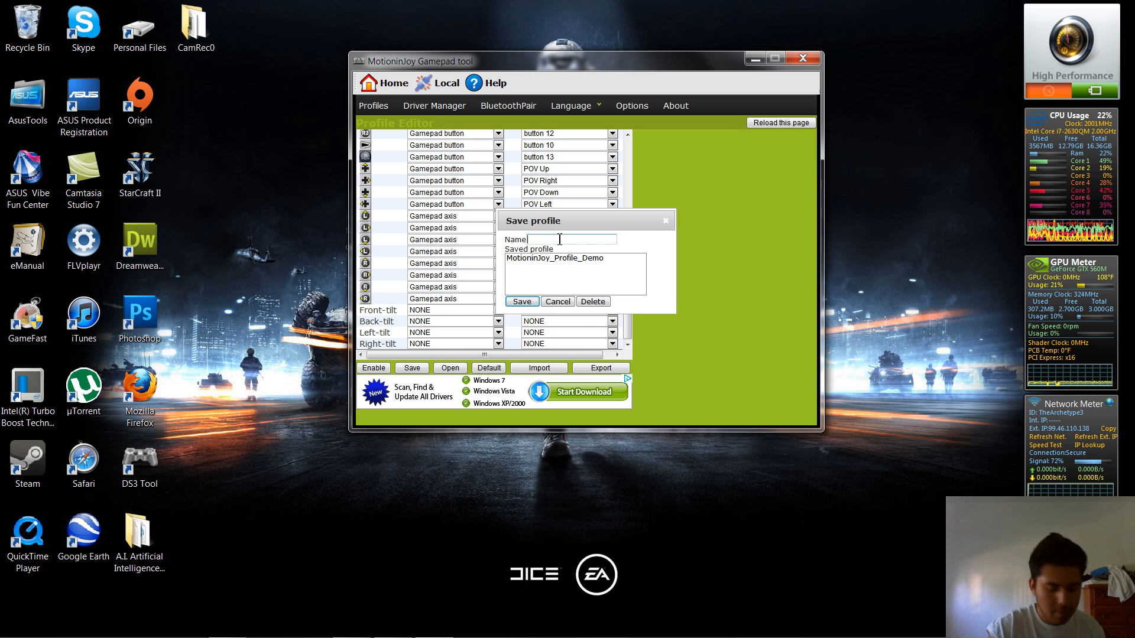
text(PS)
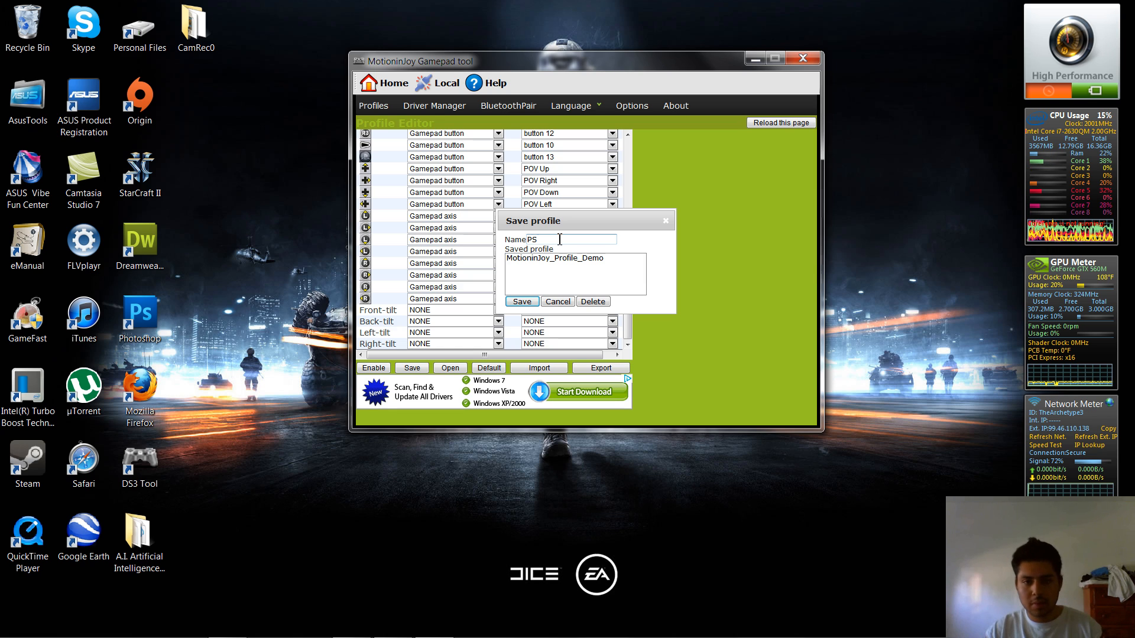
text(3)
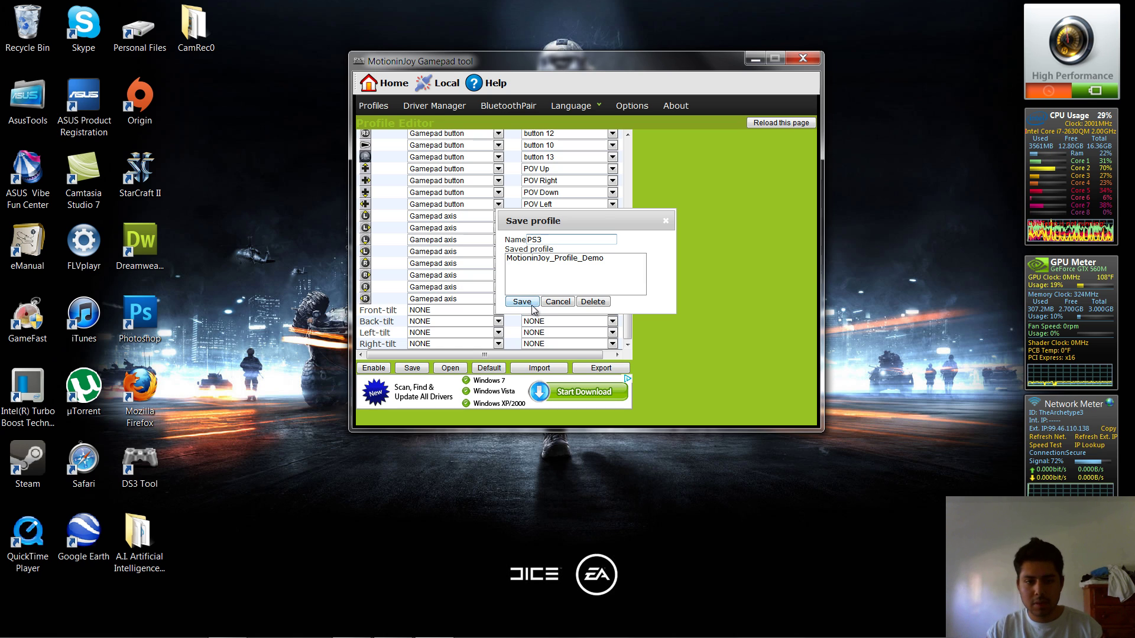
click(521, 301)
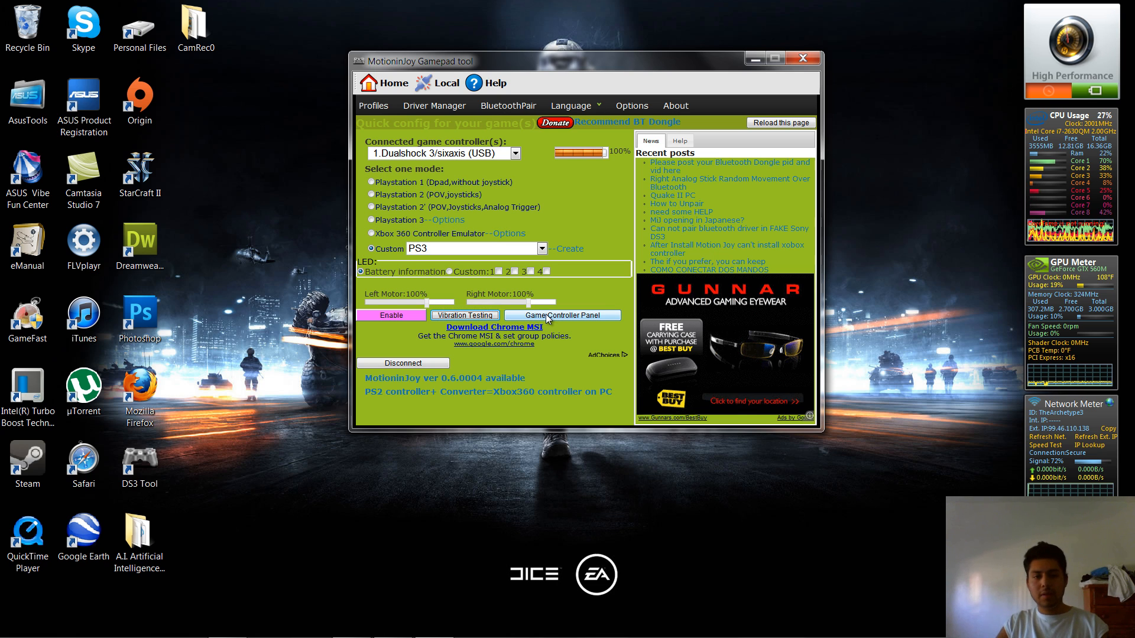
click(563, 314)
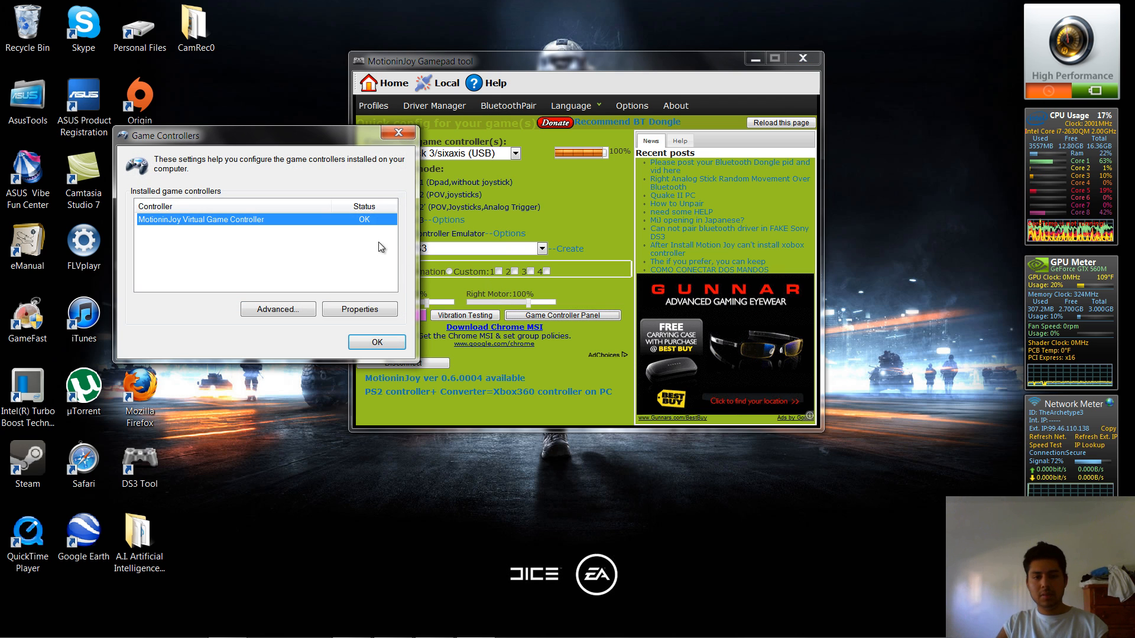
click(360, 309)
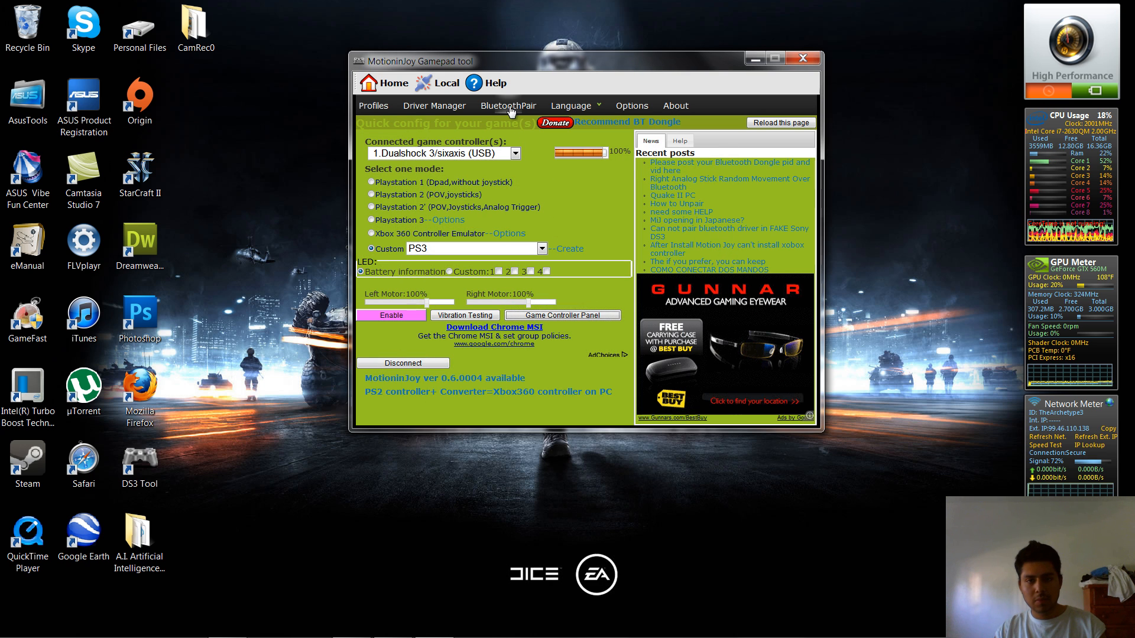
Select the Bluetooth Adapter and DUALSHOCK 3, attempt Pair Now, then retry
click(507, 106)
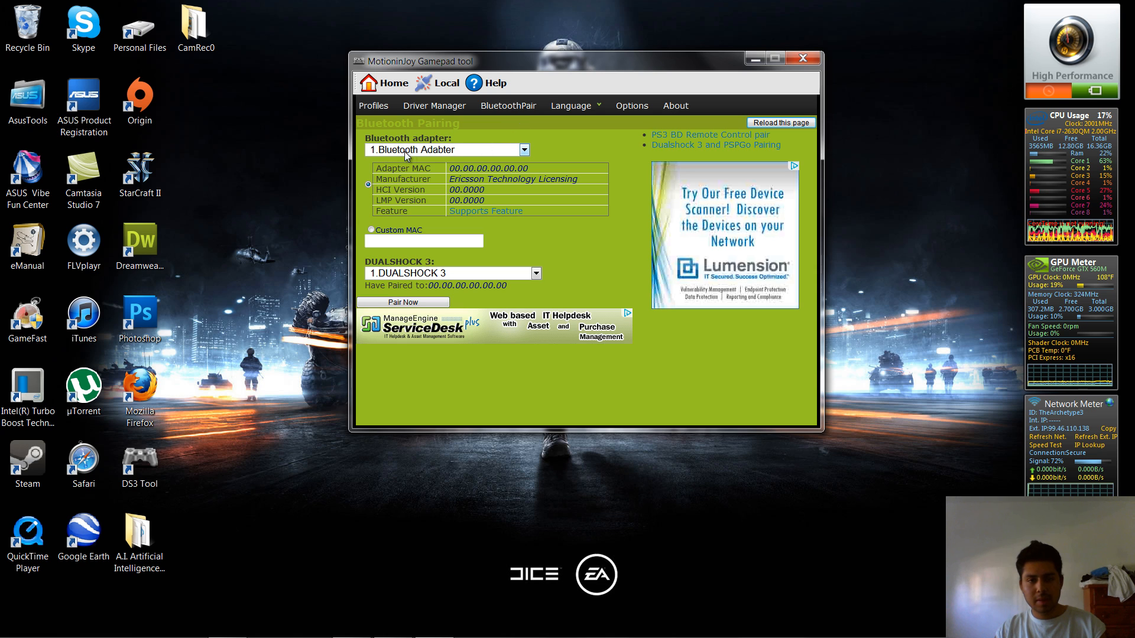
click(440, 151)
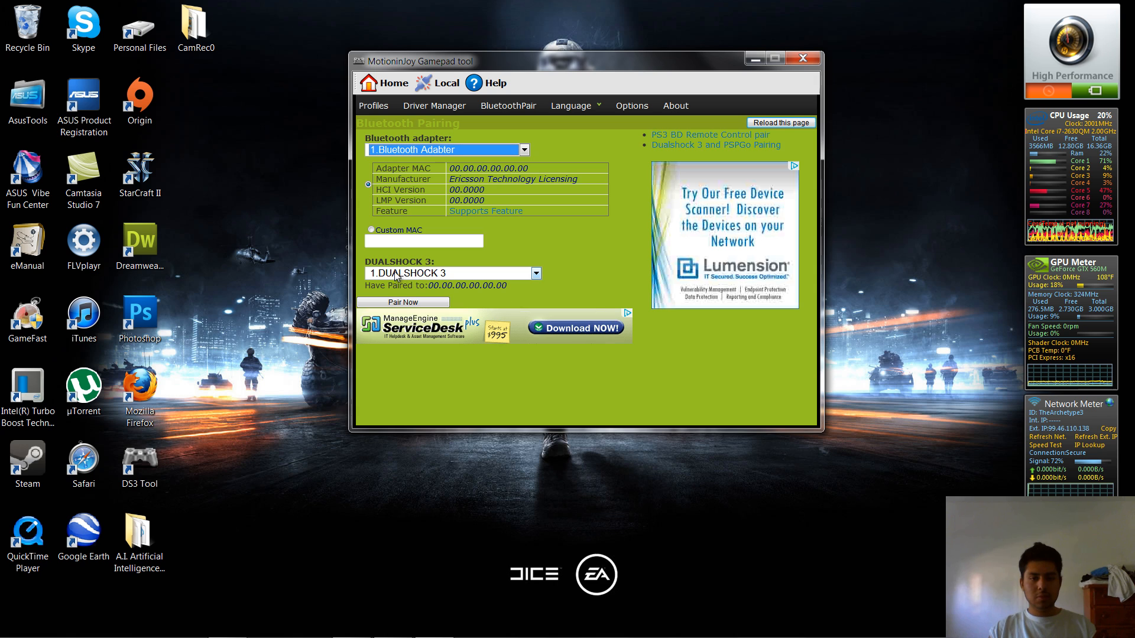
click(449, 273)
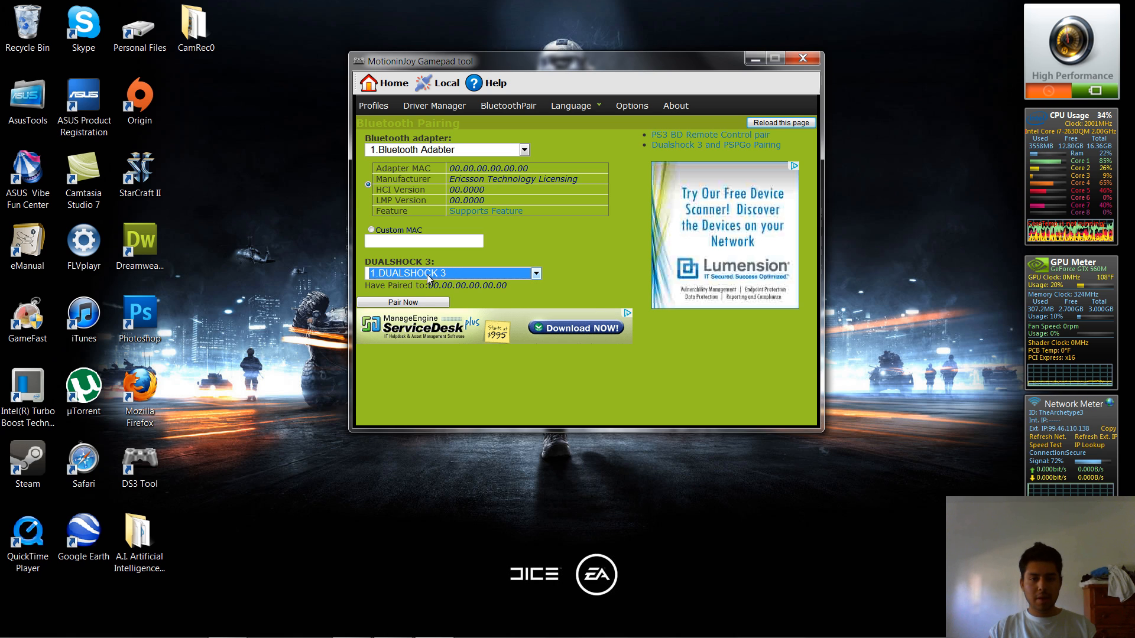
click(402, 301)
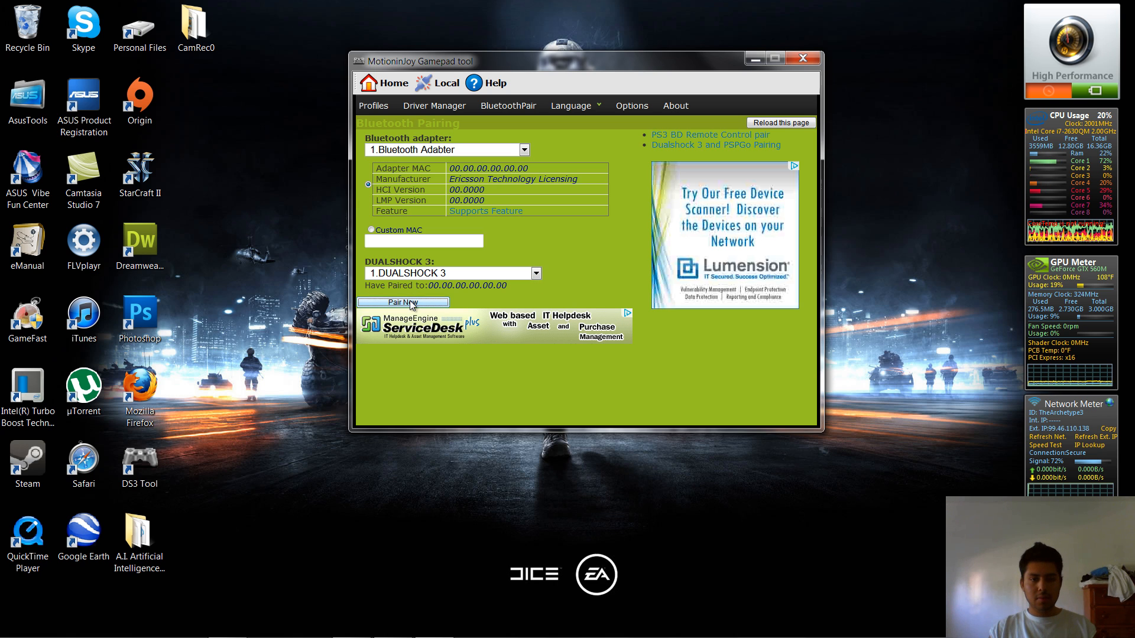
click(402, 302)
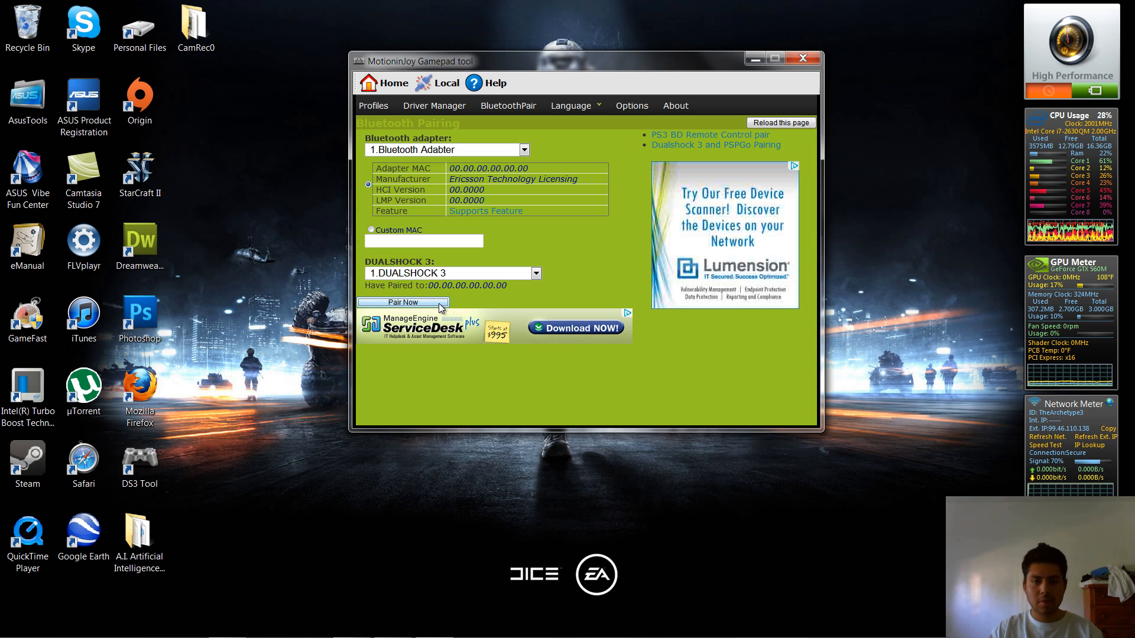
click(449, 273)
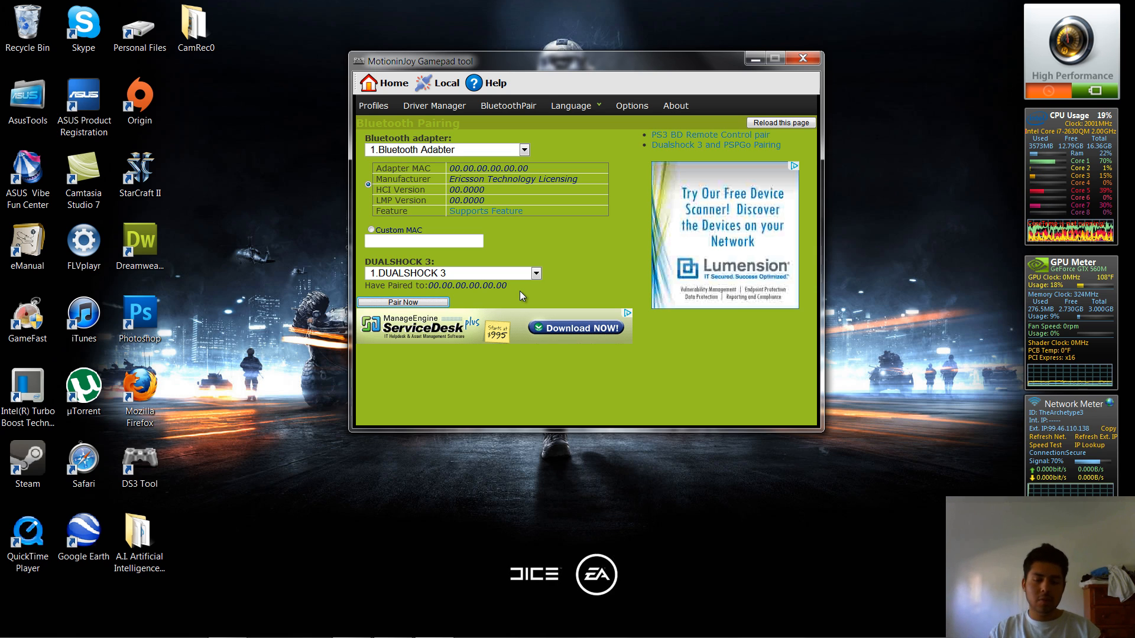
mouse_move(586, 266)
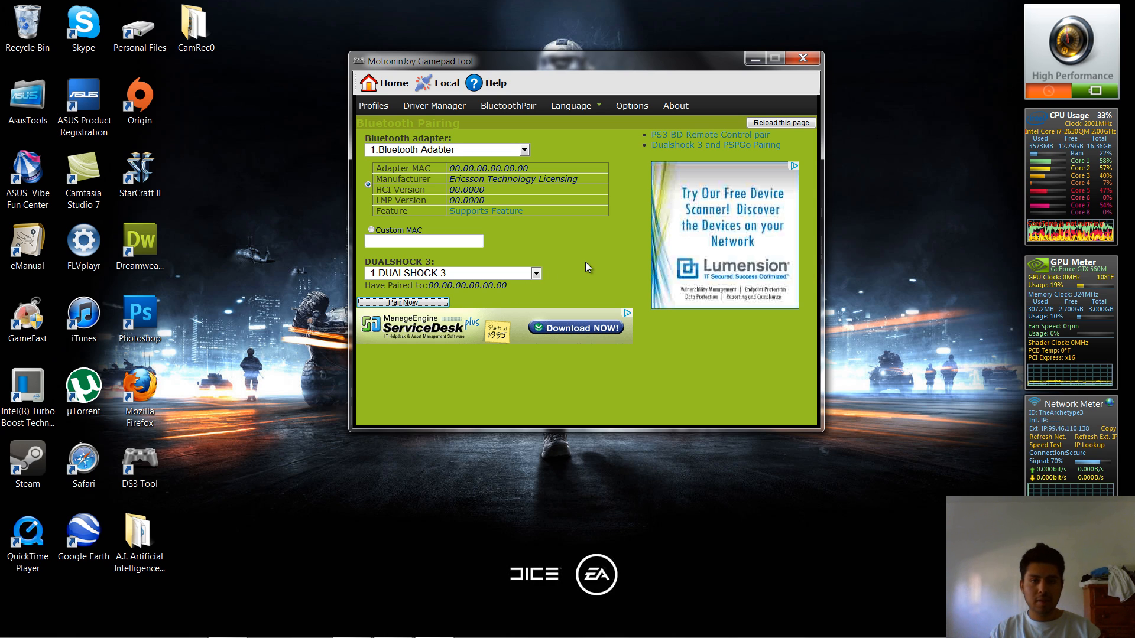
mouse_move(394, 118)
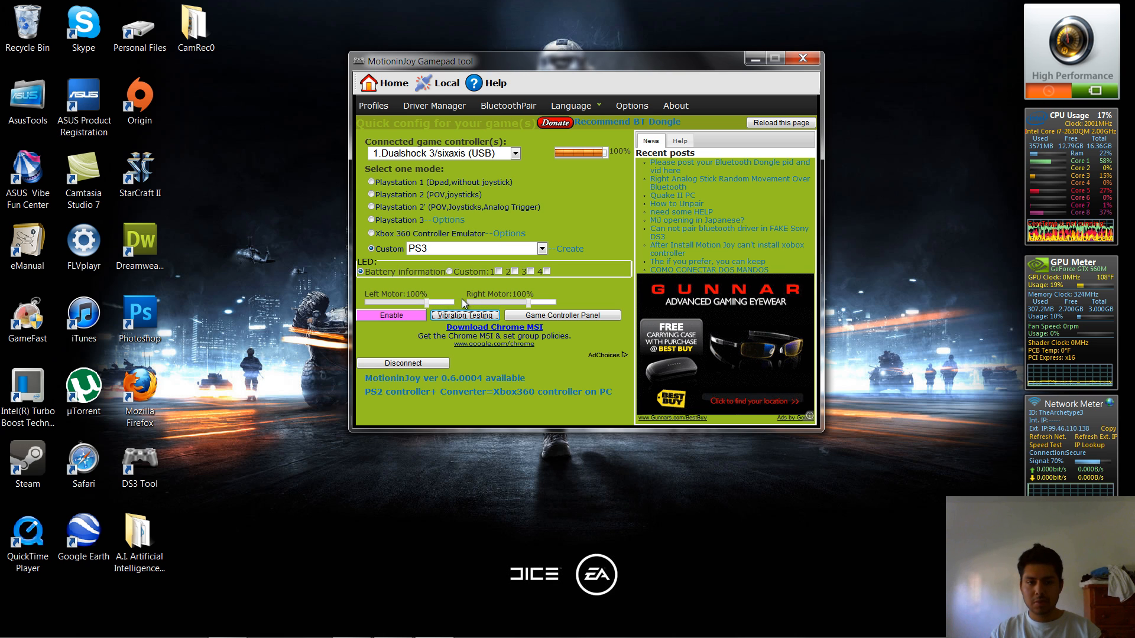
Check the MotioninJoy Virtual Game Controller's Test page in Windows game controller Properties, then dismiss it with OK
click(561, 315)
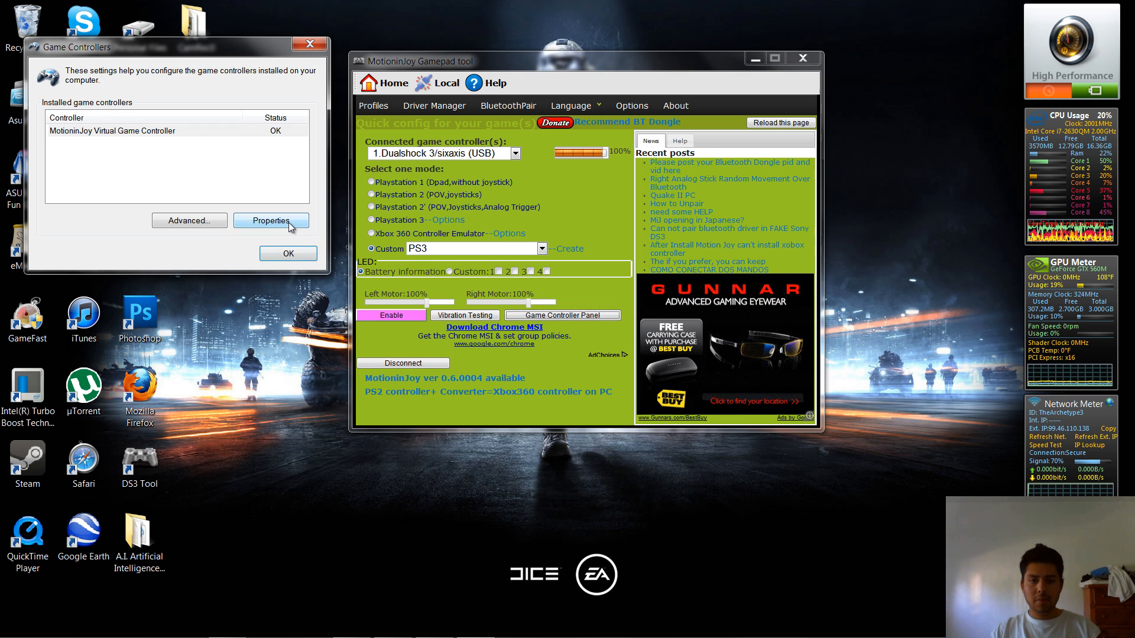
click(270, 220)
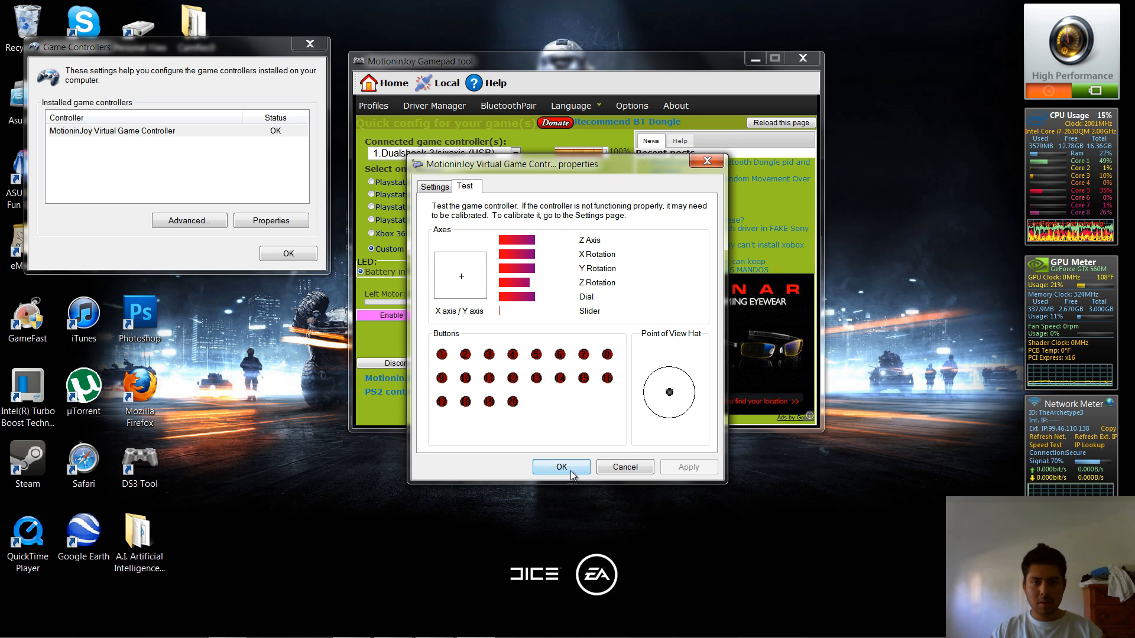
click(560, 465)
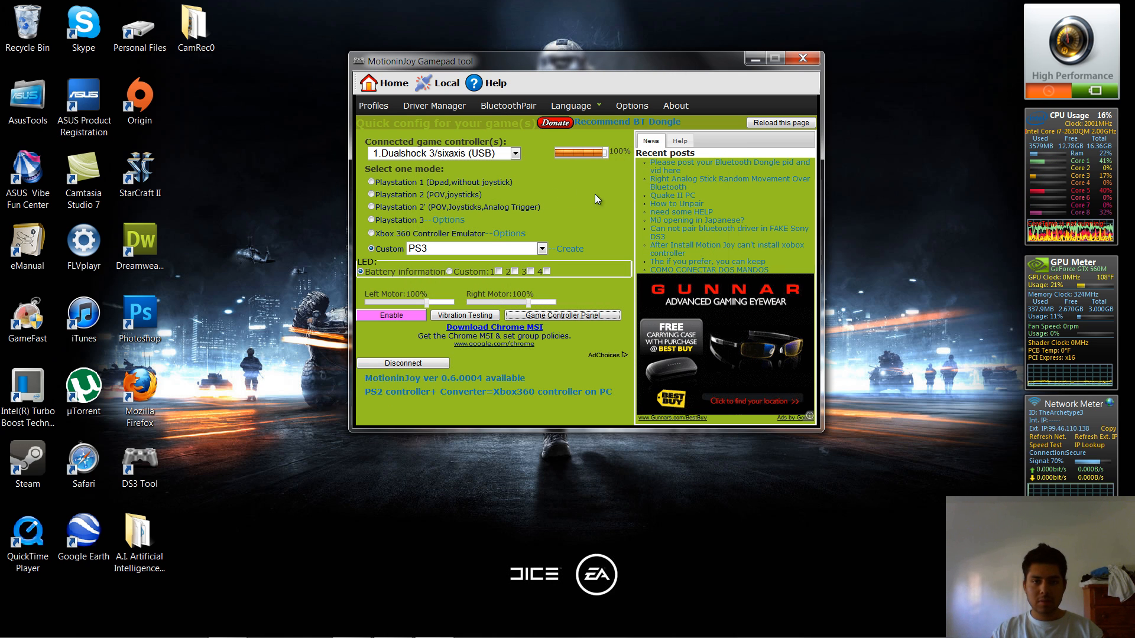
In Options, disable Auto disconnect BT controller and enable placing the tool in the system tray on close
click(630, 105)
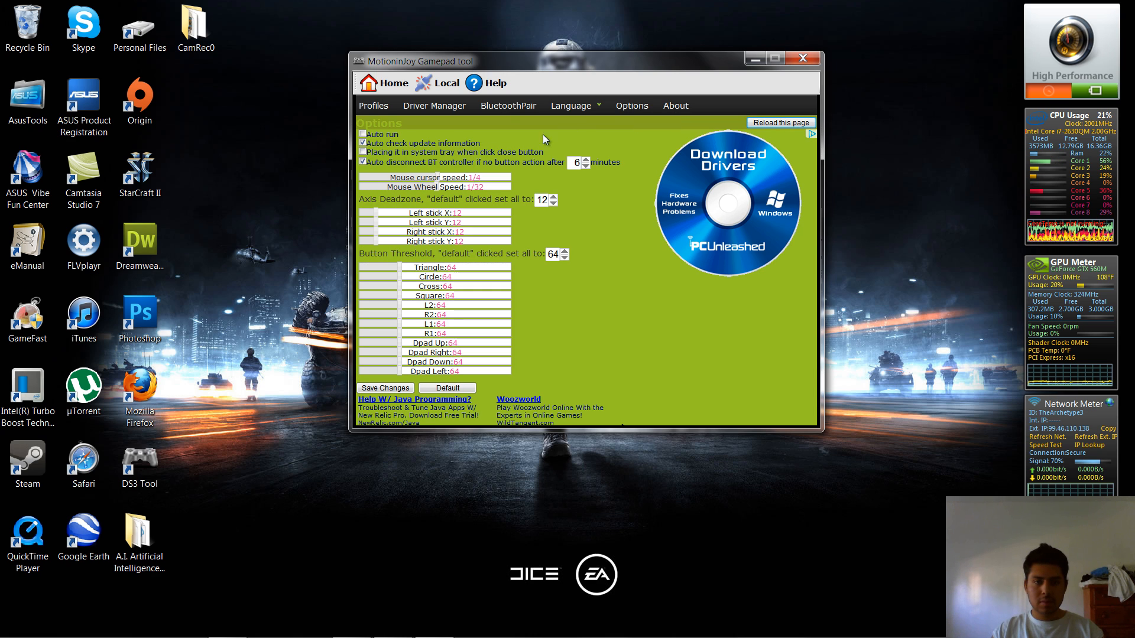
click(363, 152)
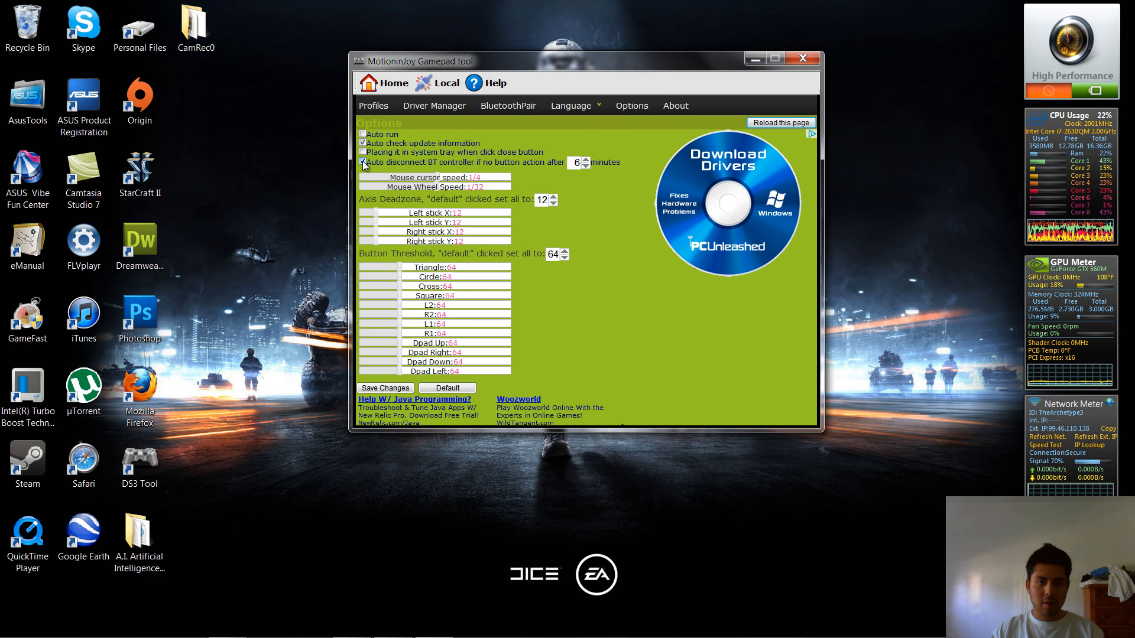
click(362, 163)
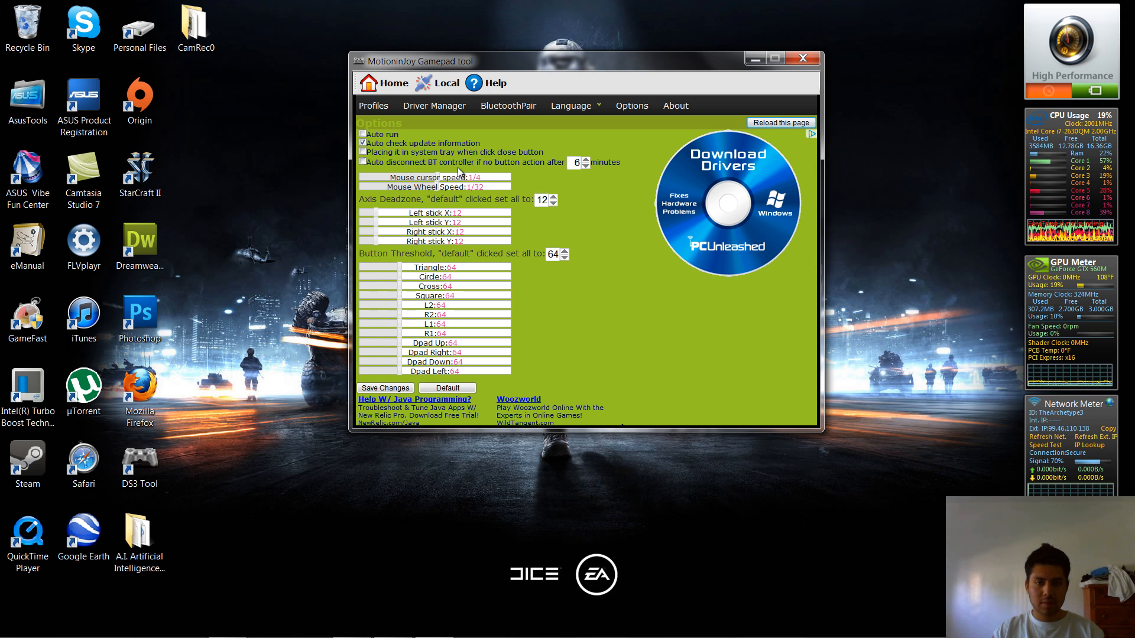
mouse_move(579, 188)
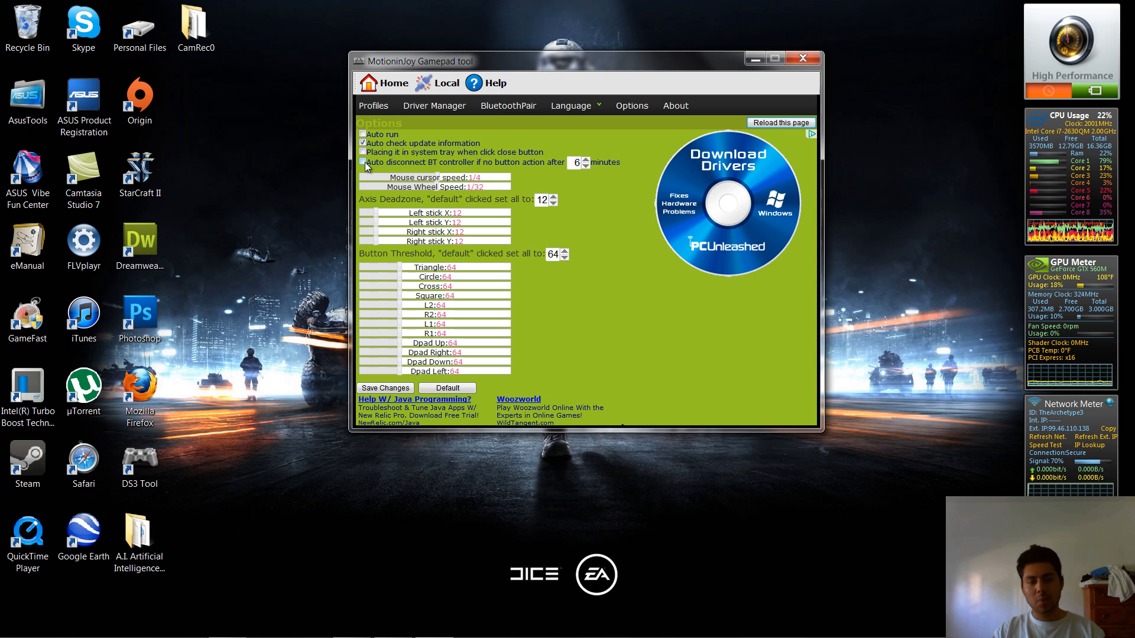
click(363, 162)
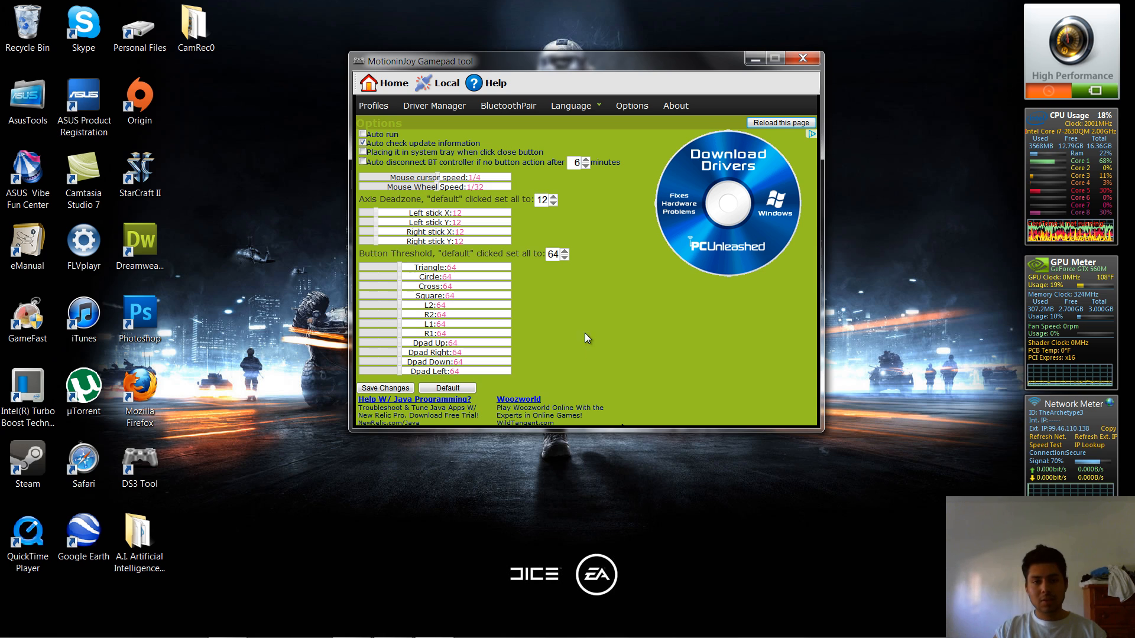
click(363, 153)
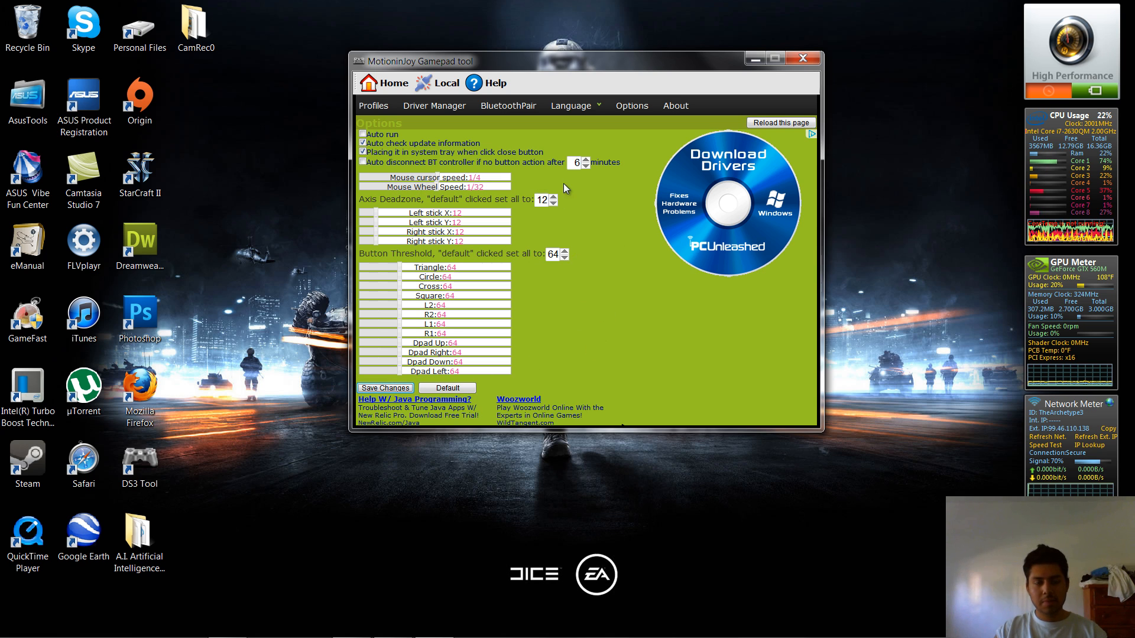
mouse_move(597, 266)
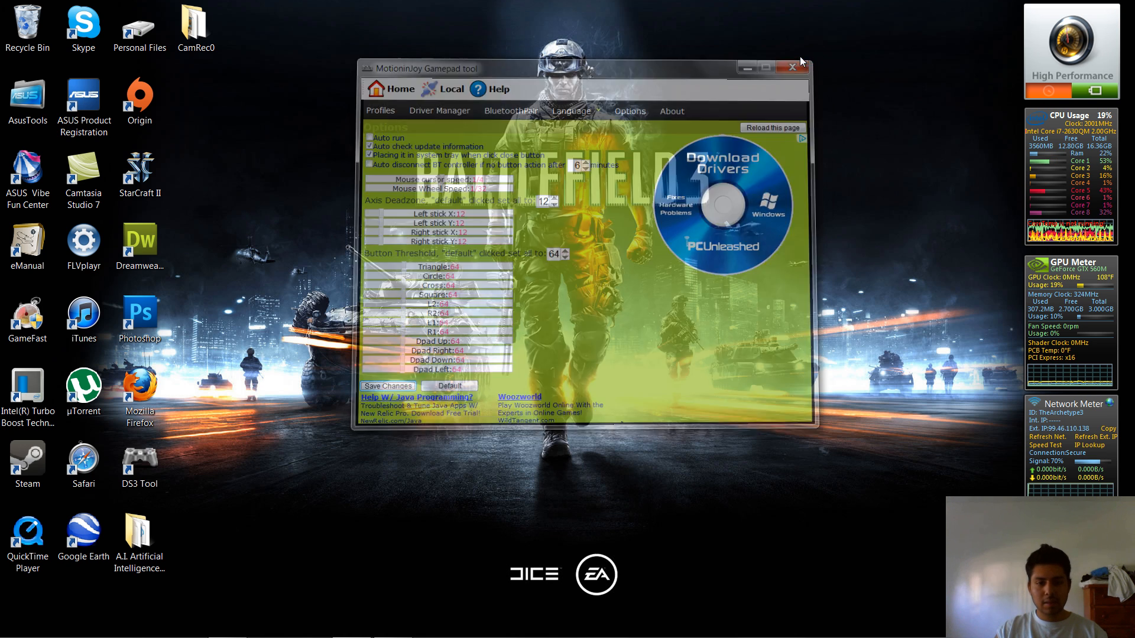
Close the tool so it retreats to the system tray
click(792, 67)
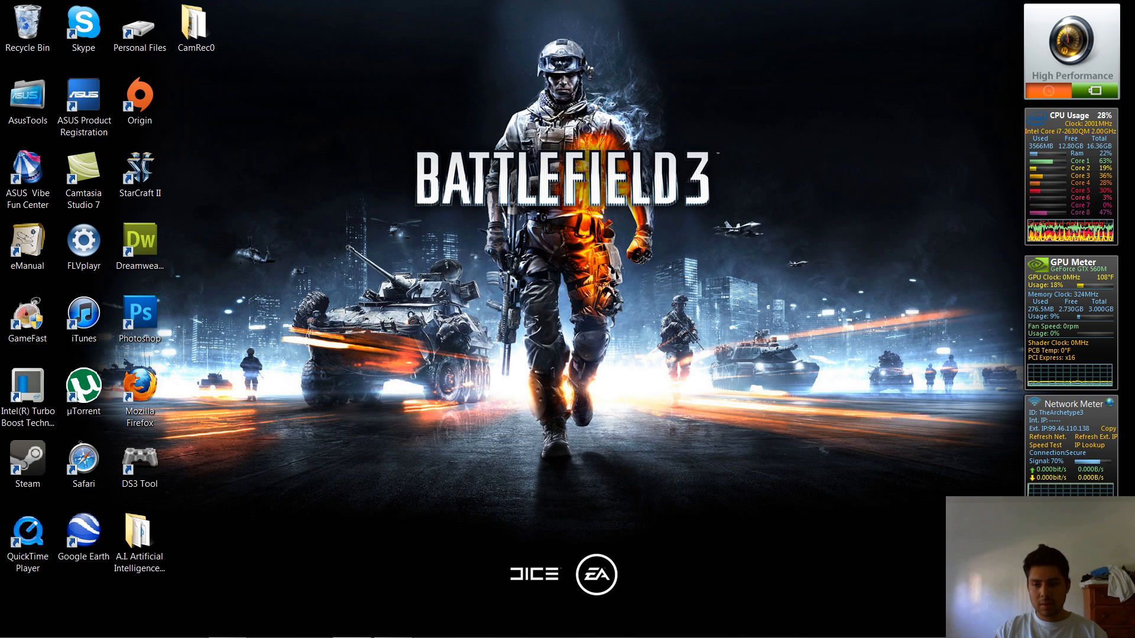